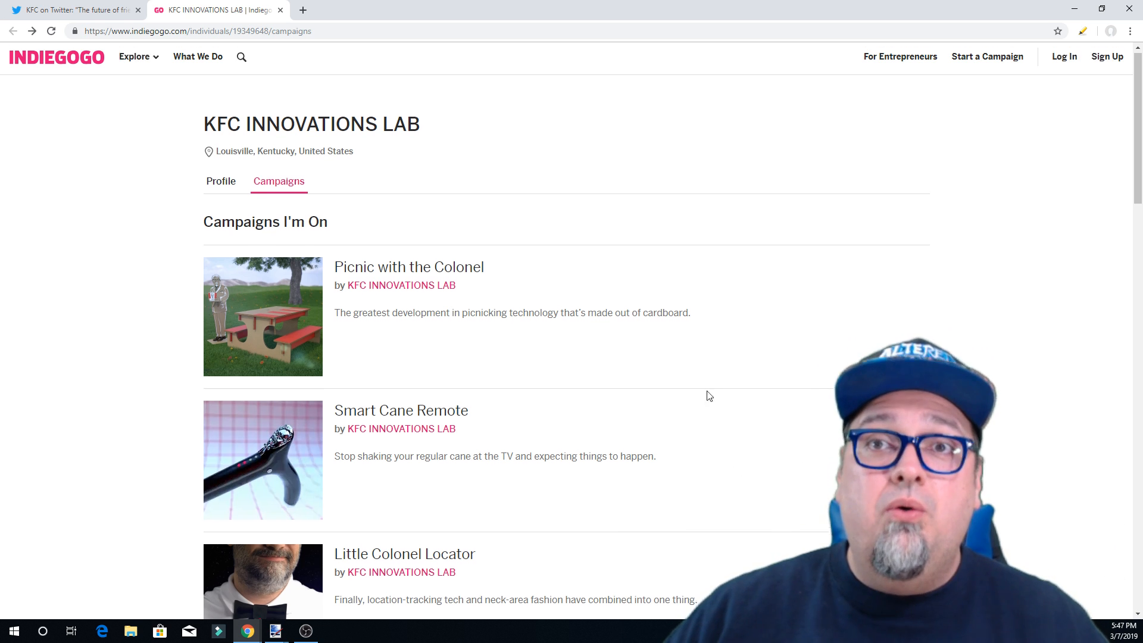
# Scroll the KFC Innovations Lab campaigns list and open Picnic with the Colonel.
pyautogui.scroll(-3)
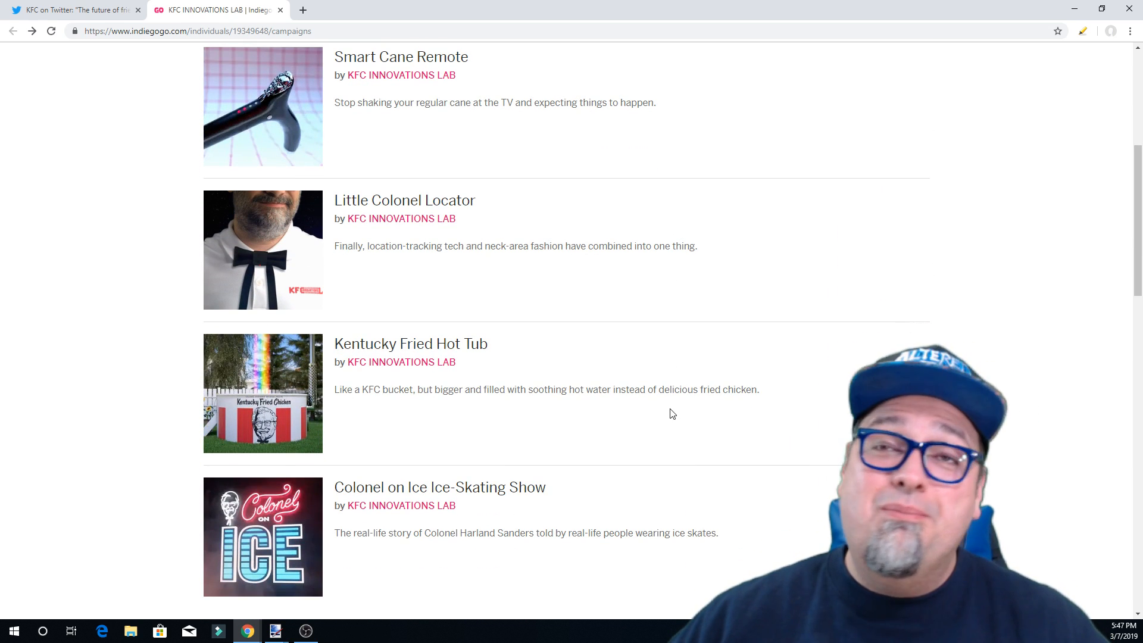
pyautogui.moveTo(644, 325)
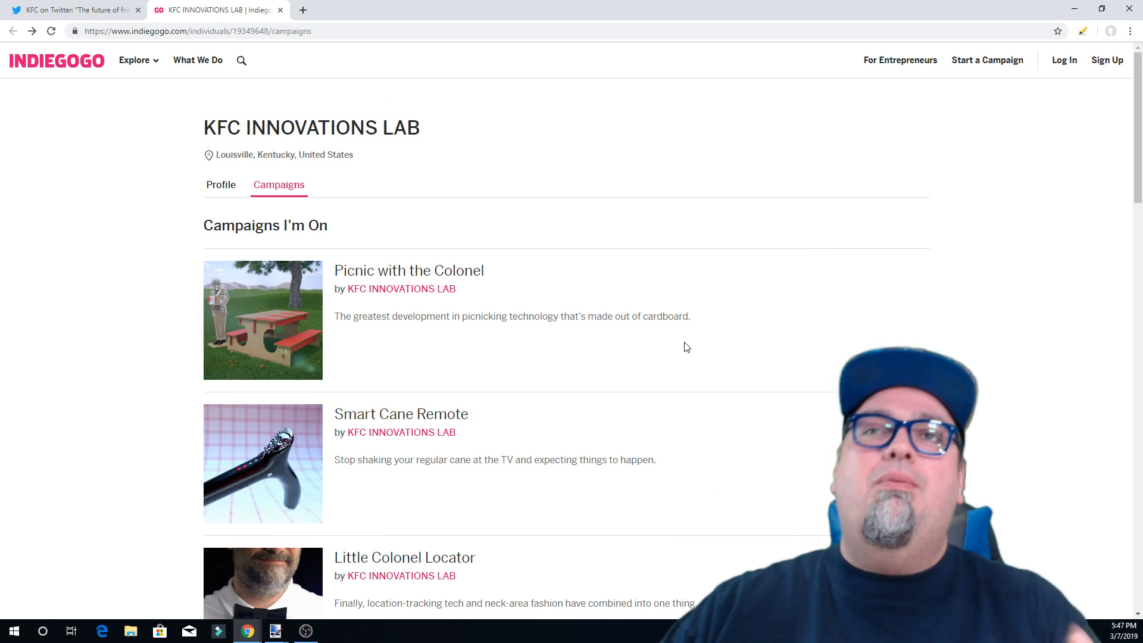
pyautogui.click(408, 270)
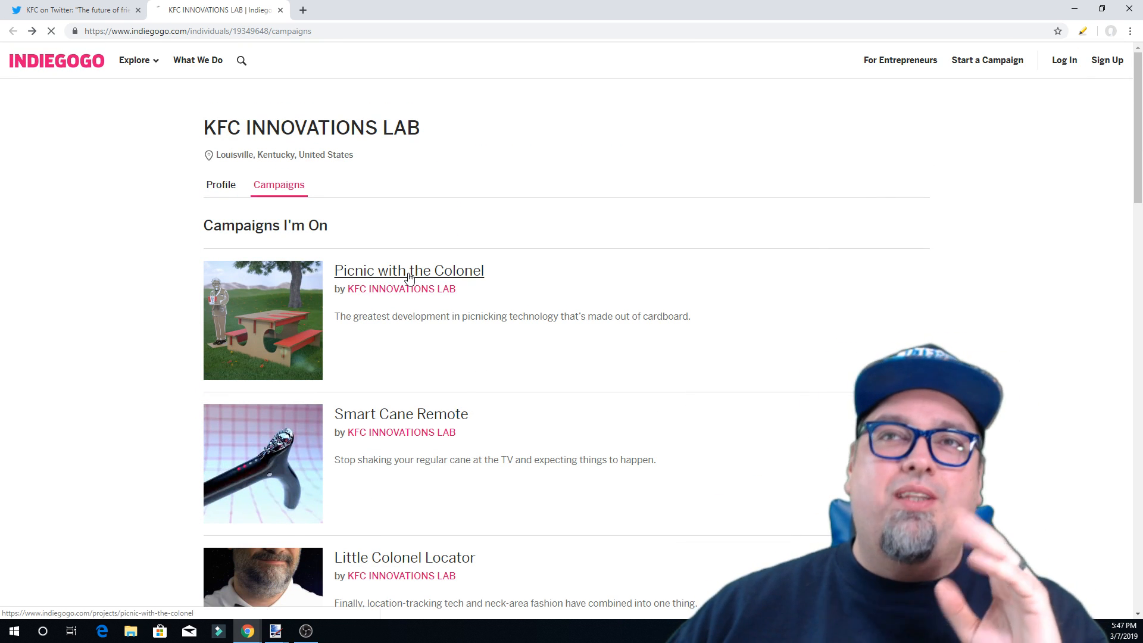
# Load the Picnic with the Colonel page showing $140 raised by 3 backers.
pyautogui.click(408, 270)
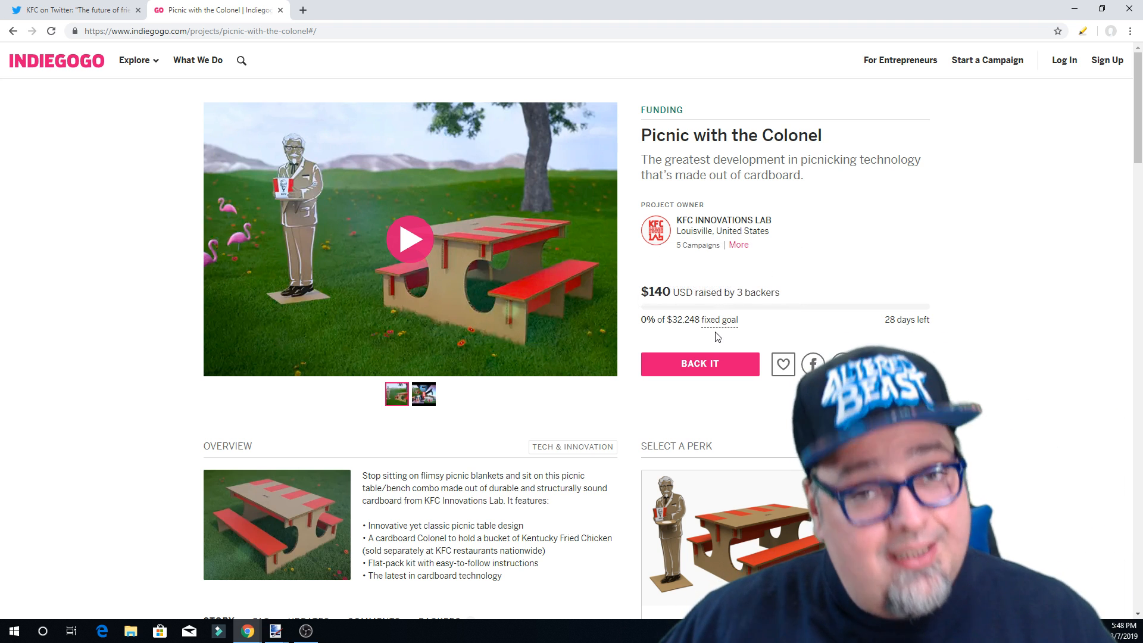
pyautogui.moveTo(732, 319)
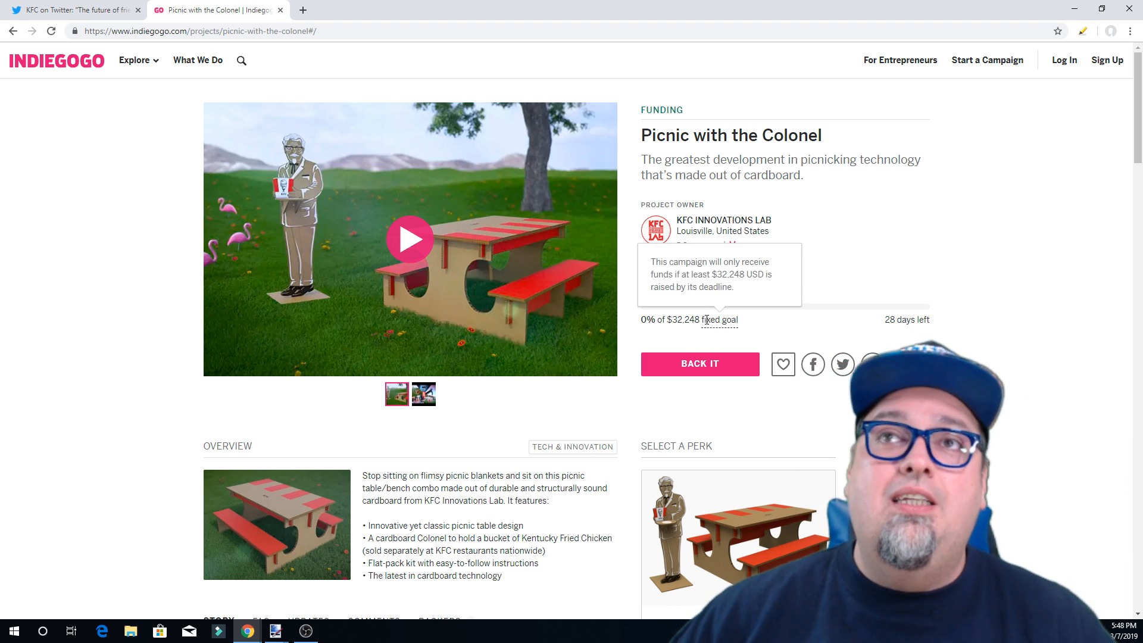
# Scroll the story down to the cardboard picnic table kit's Product Details and Technical Specs.
pyautogui.scroll(-3)
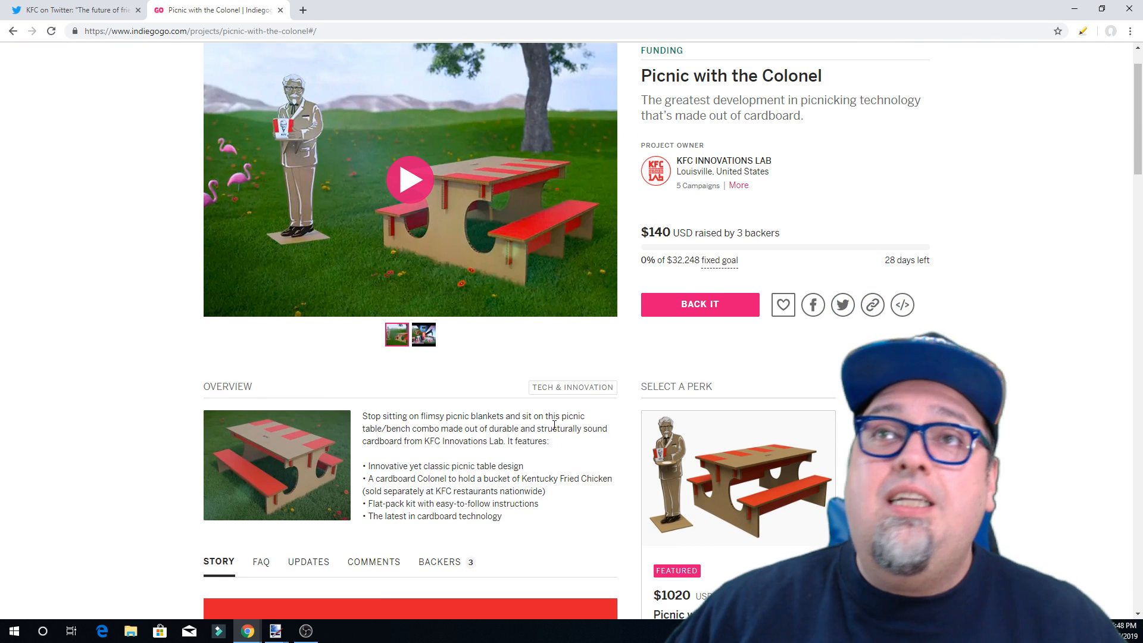
pyautogui.scroll(-3)
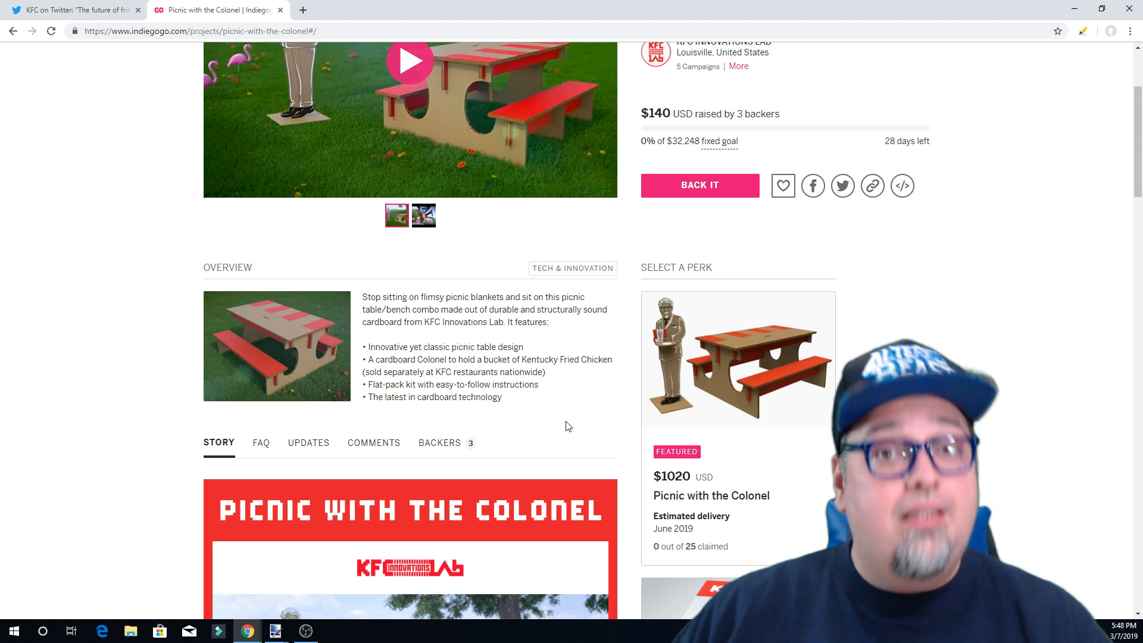
pyautogui.moveTo(400, 413)
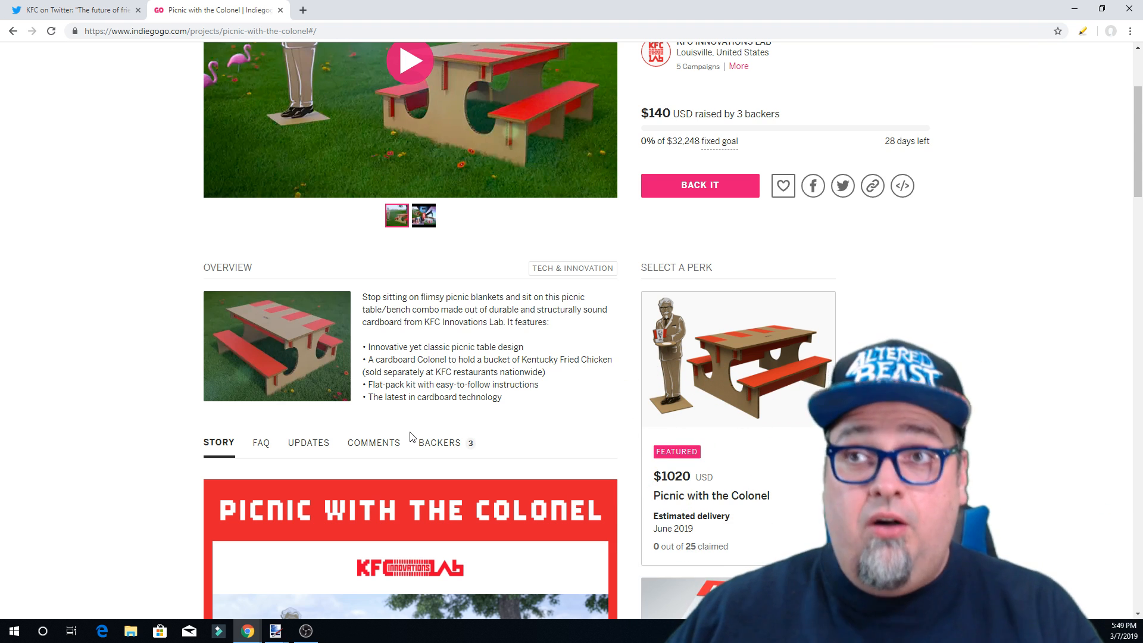
pyautogui.scroll(-3)
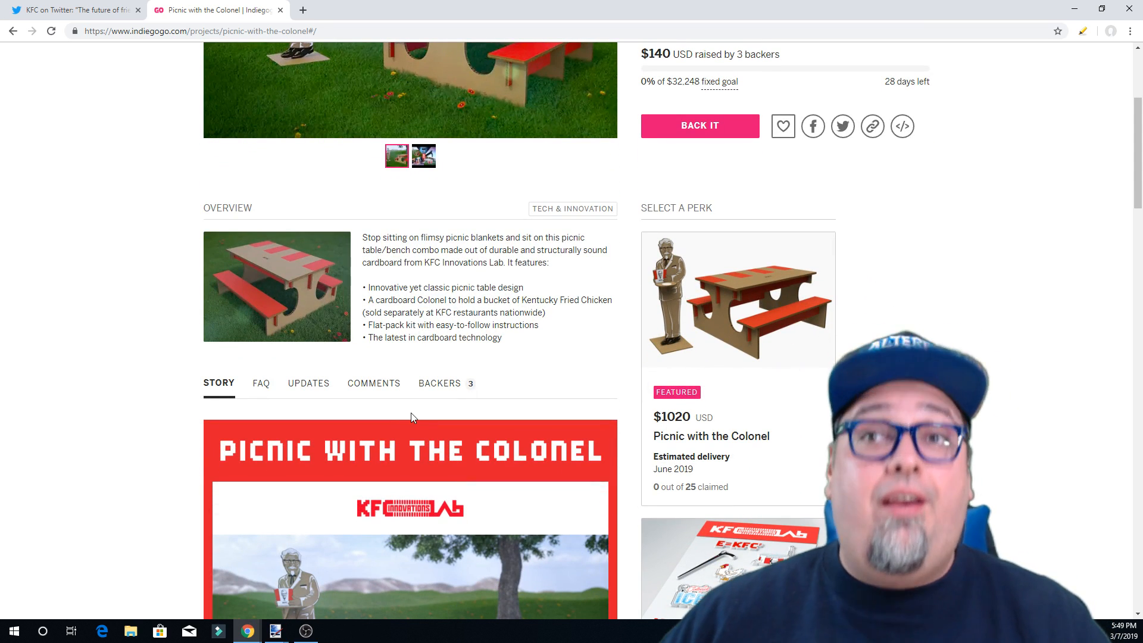
pyautogui.scroll(-3)
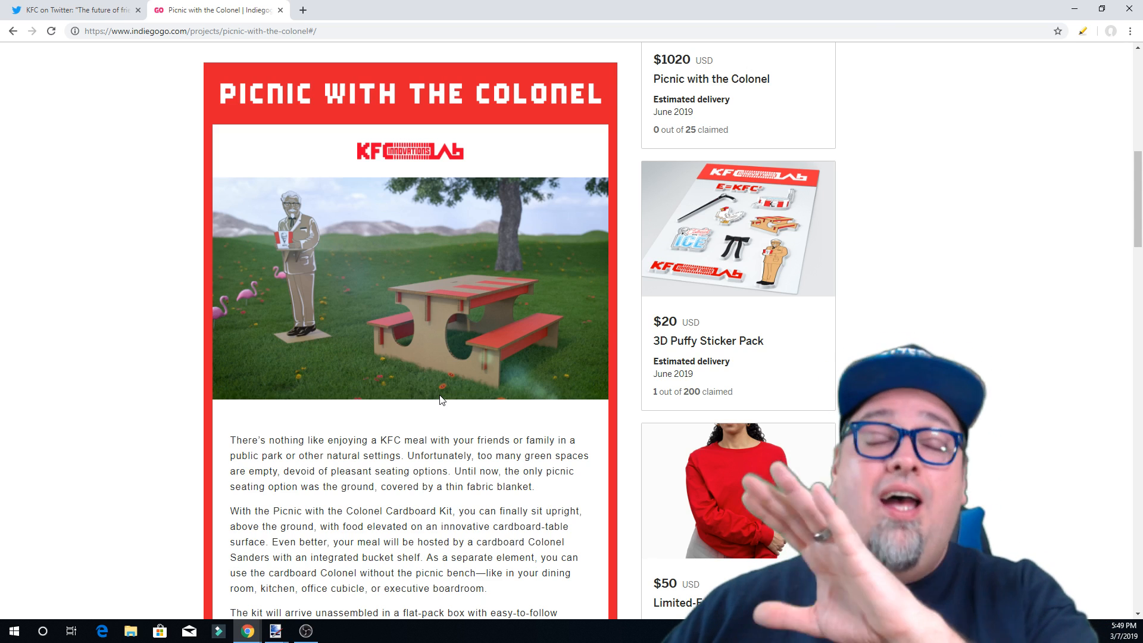
pyautogui.scroll(-3)
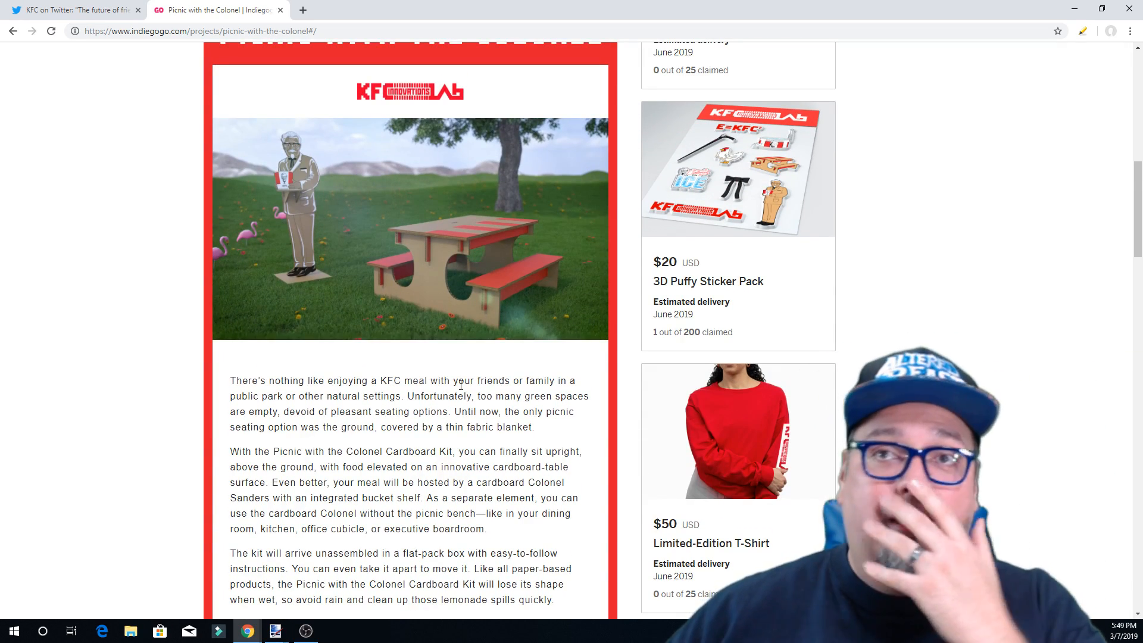
pyautogui.scroll(-3)
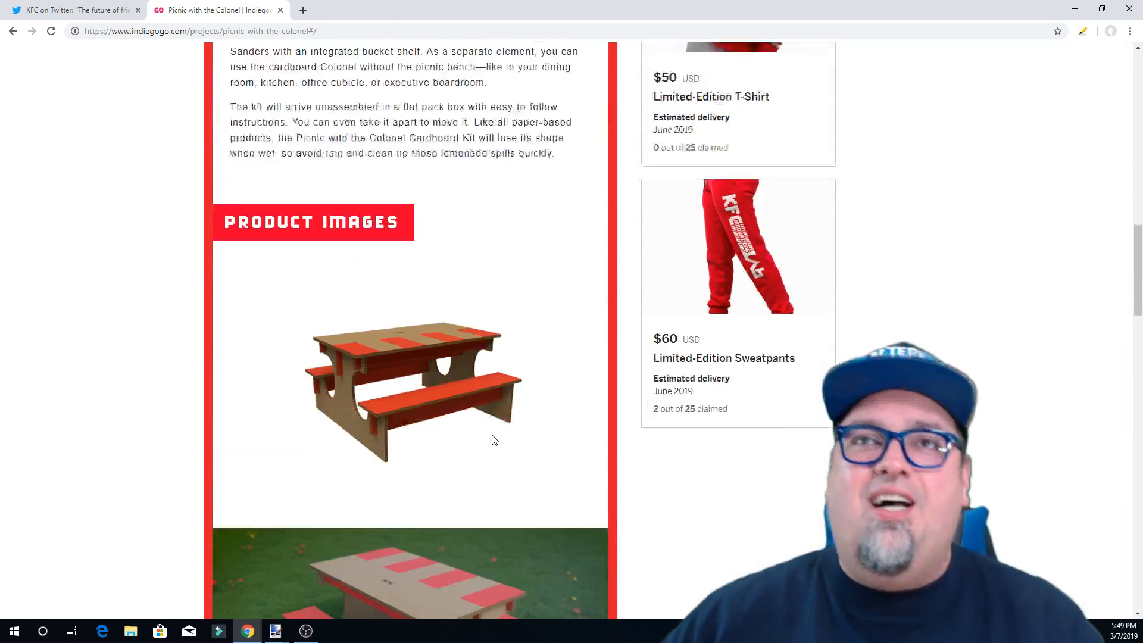
pyautogui.scroll(-3)
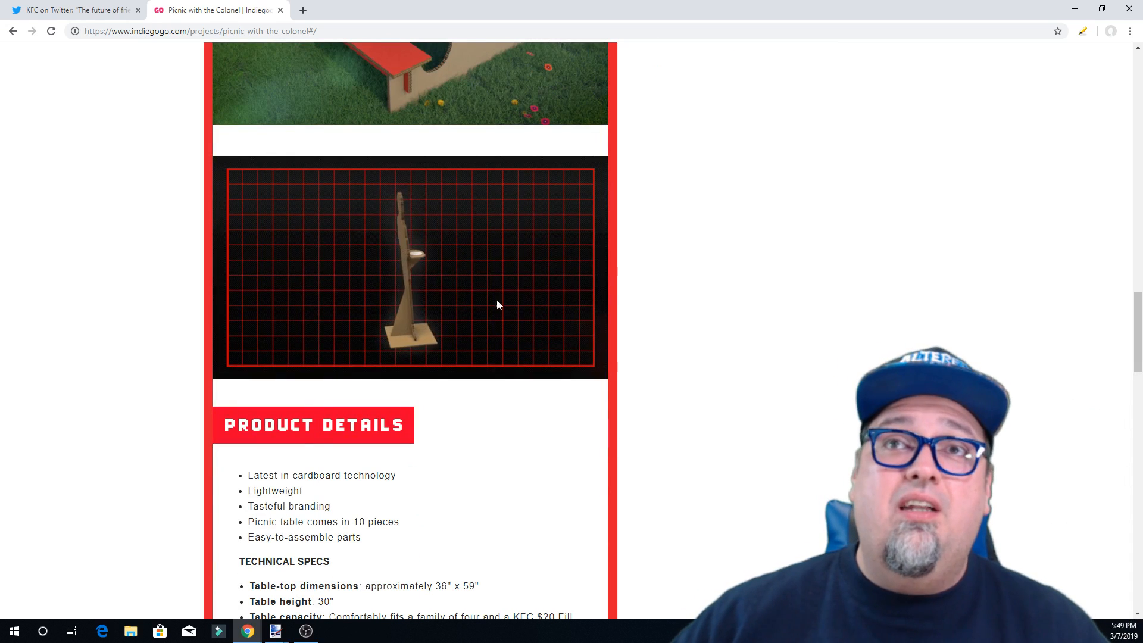
pyautogui.scroll(-3)
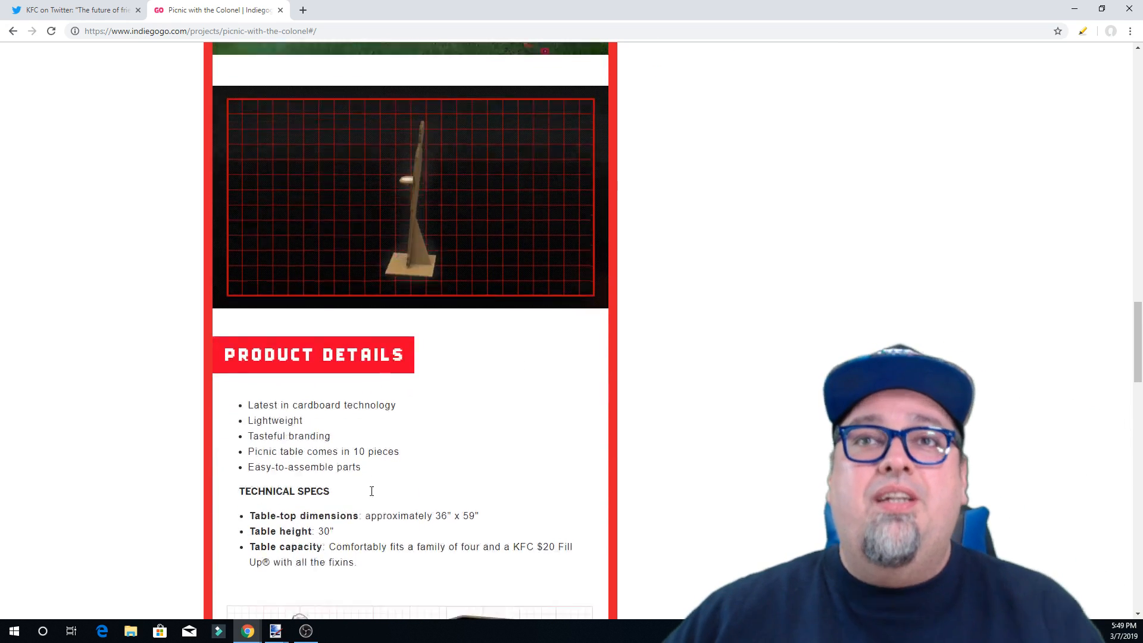
pyautogui.scroll(-3)
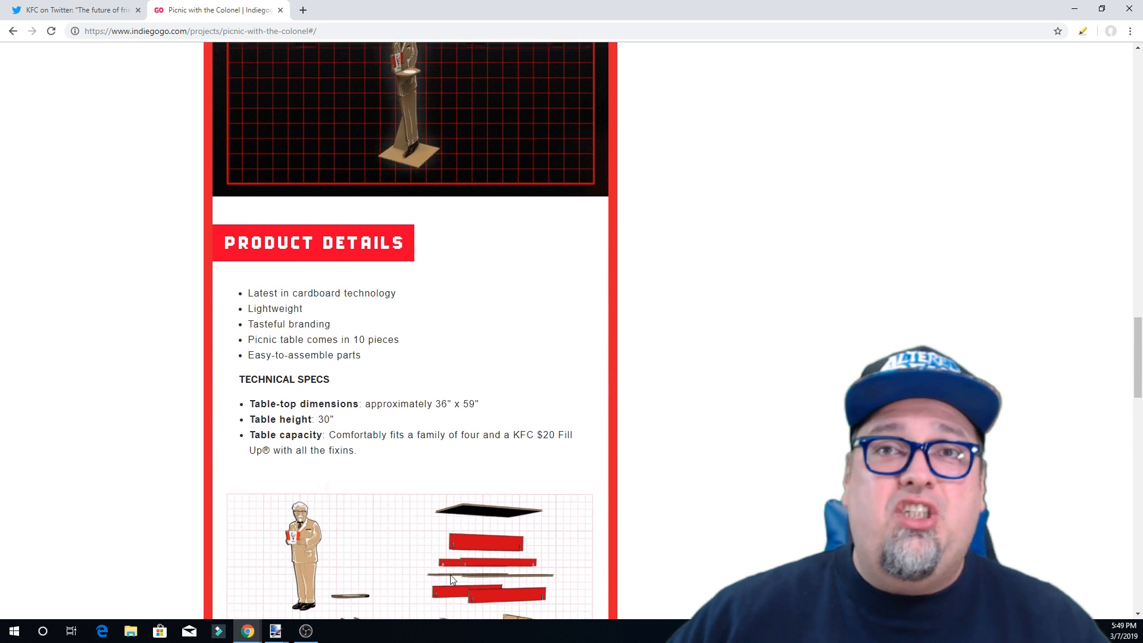
pyautogui.scroll(-3)
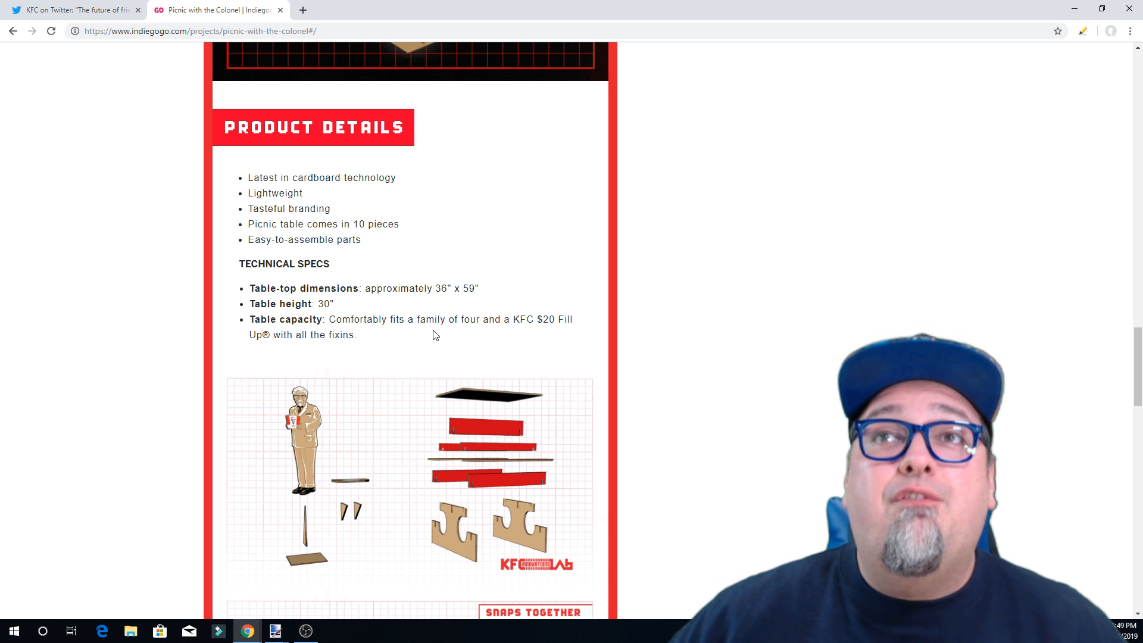
pyautogui.moveTo(534, 333)
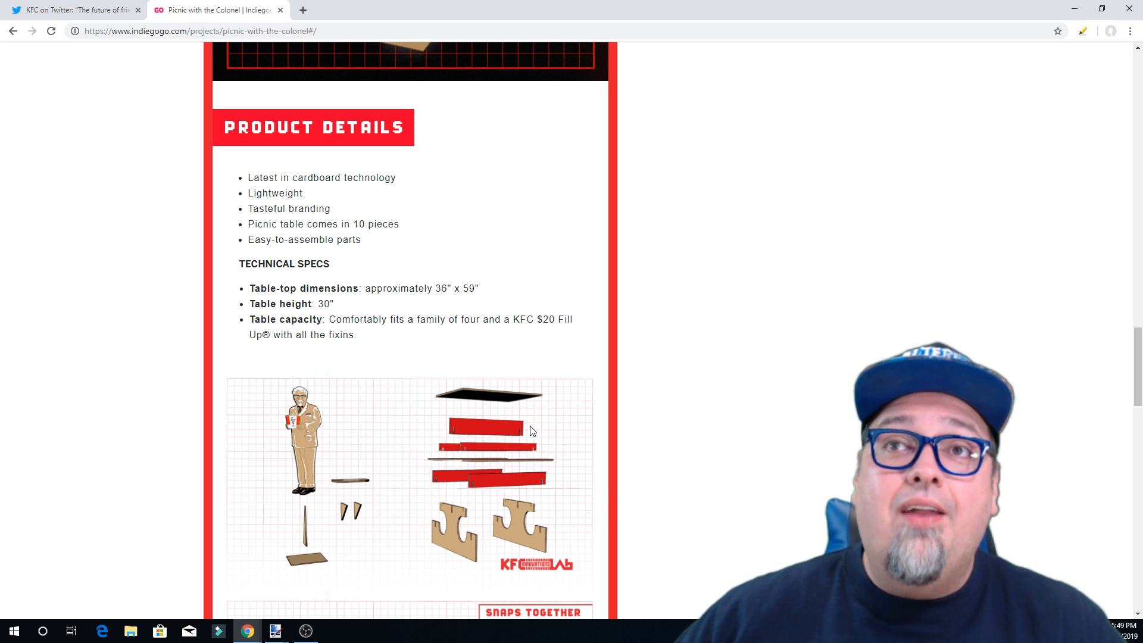
pyautogui.moveTo(297, 345)
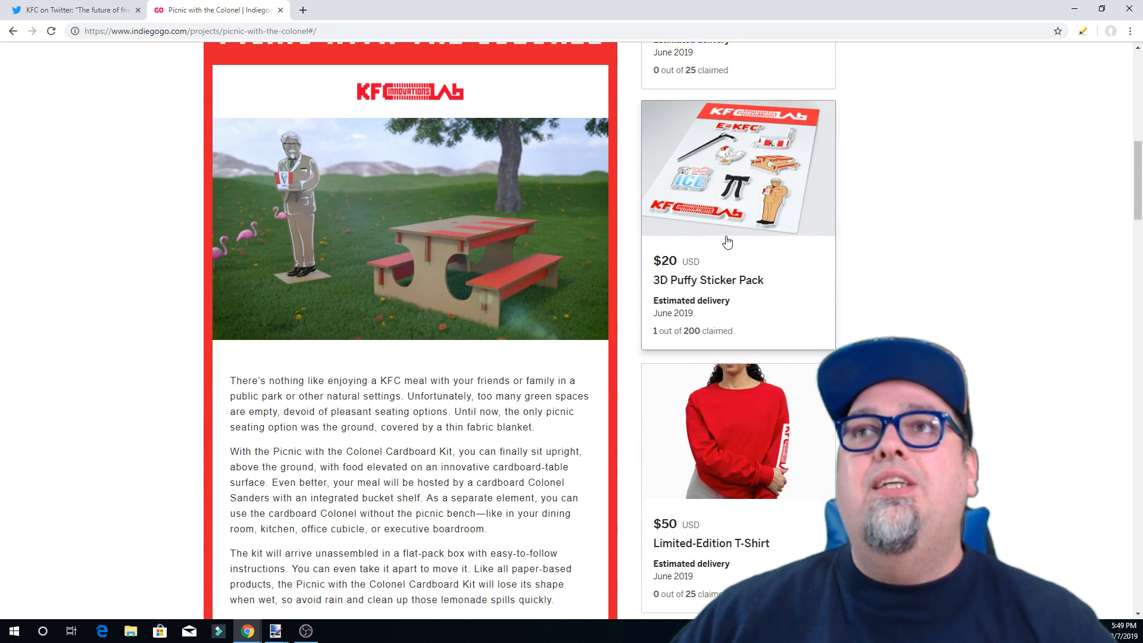
# Scroll through the Select a Perk cards of the Picnic with the Colonel campaign.
pyautogui.scroll(-3)
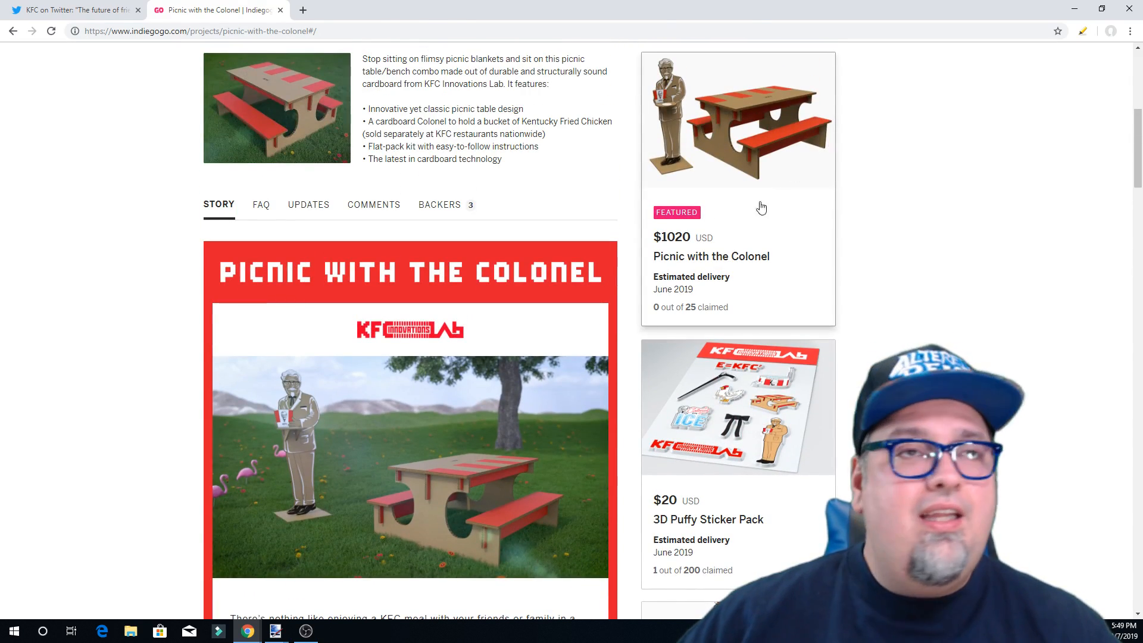
pyautogui.scroll(-3)
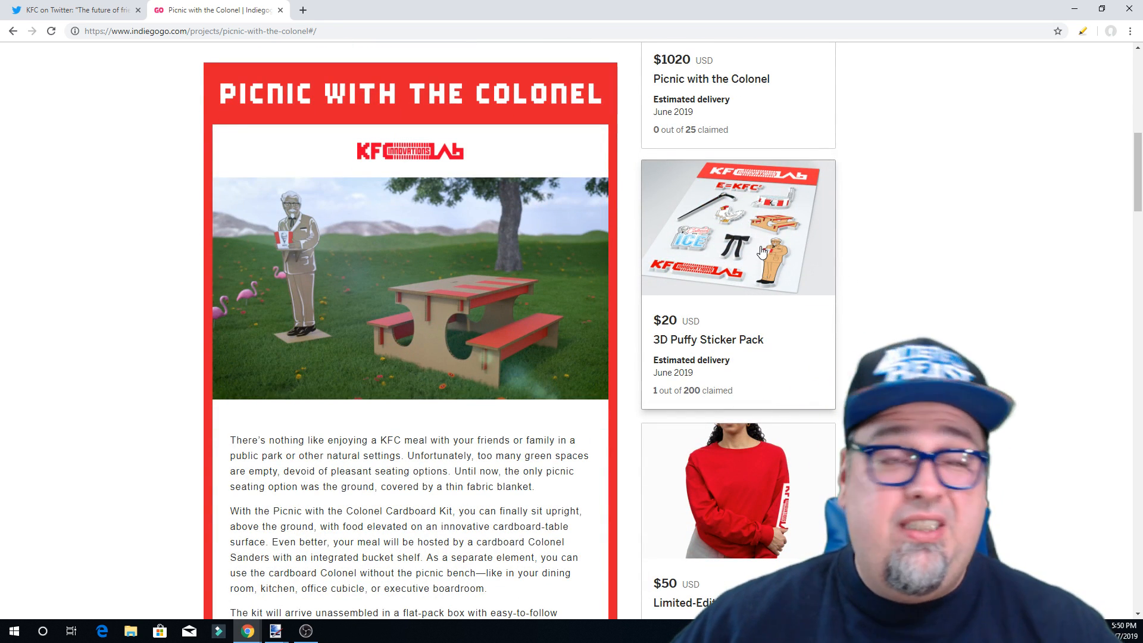
pyautogui.scroll(-3)
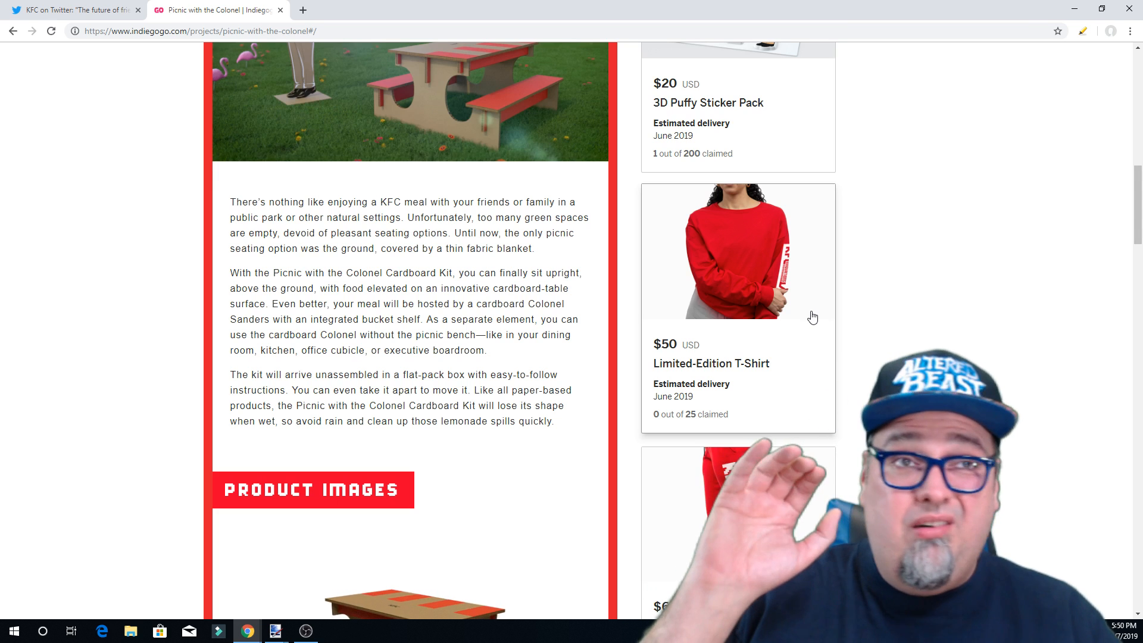
pyautogui.scroll(-3)
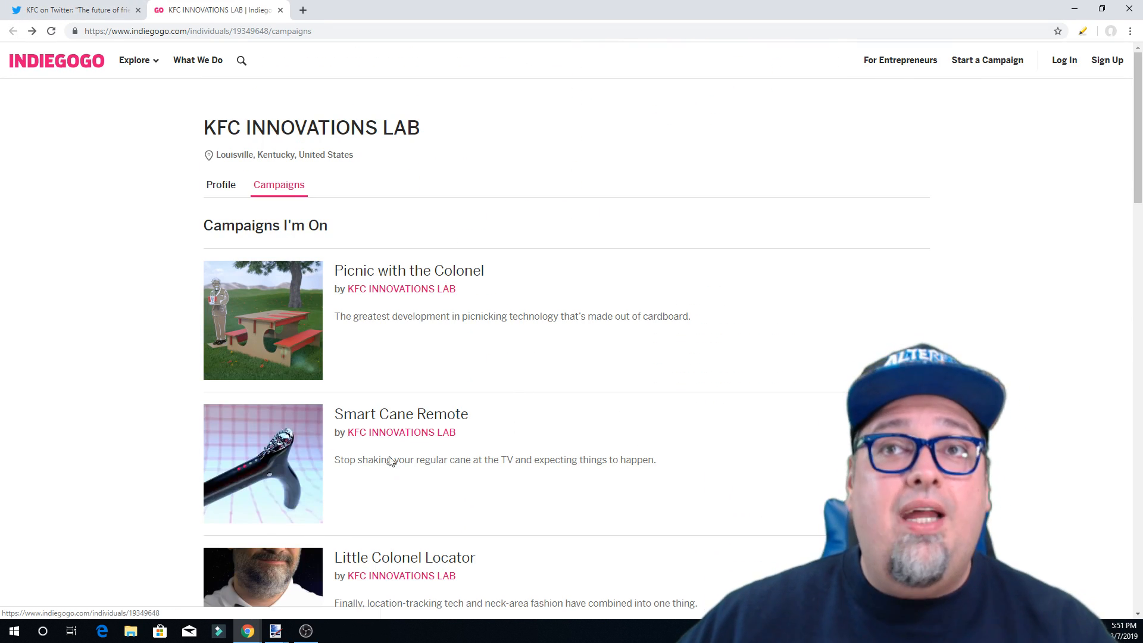
# Open the Smart Cane Remote campaign ($50 from 1 backer) and scroll through its story.
pyautogui.click(400, 413)
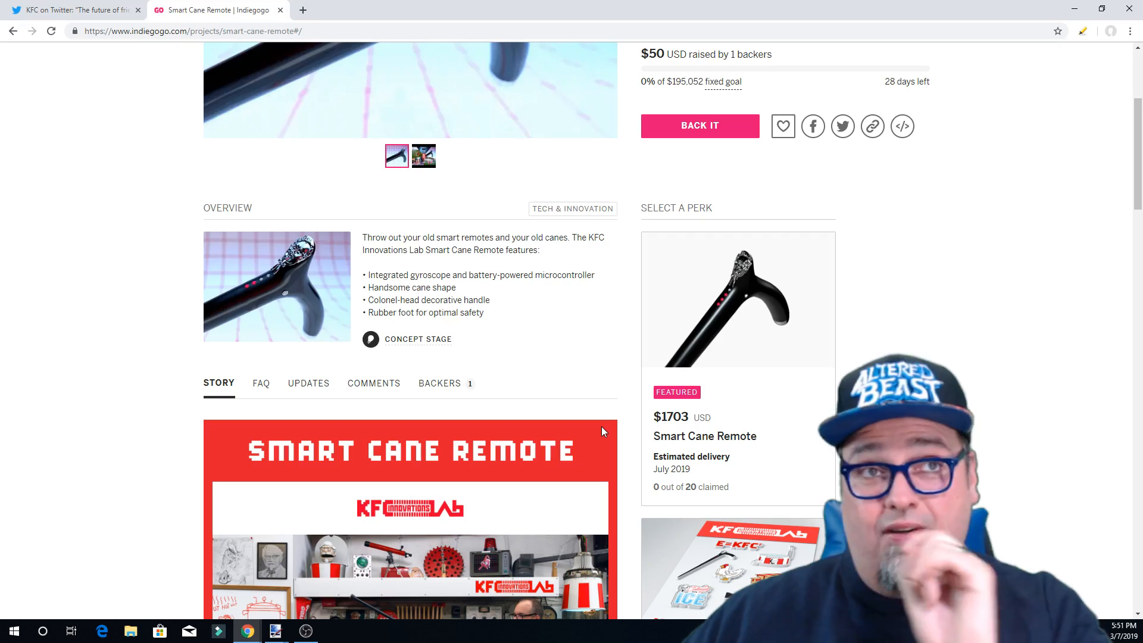
pyautogui.scroll(-3)
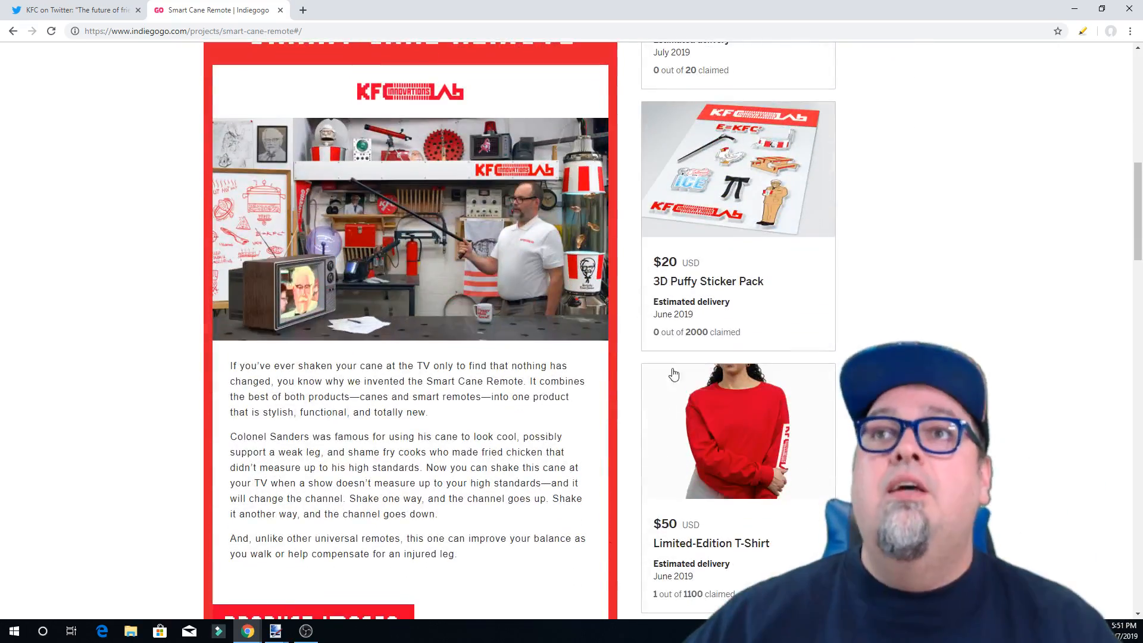
pyautogui.scroll(-3)
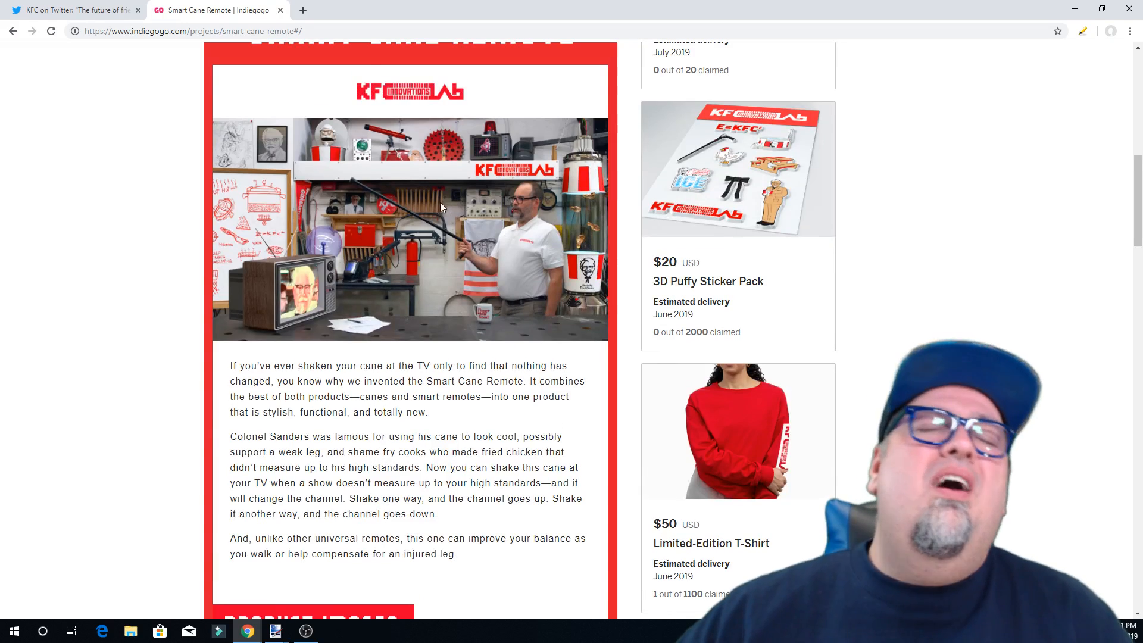
pyautogui.scroll(-3)
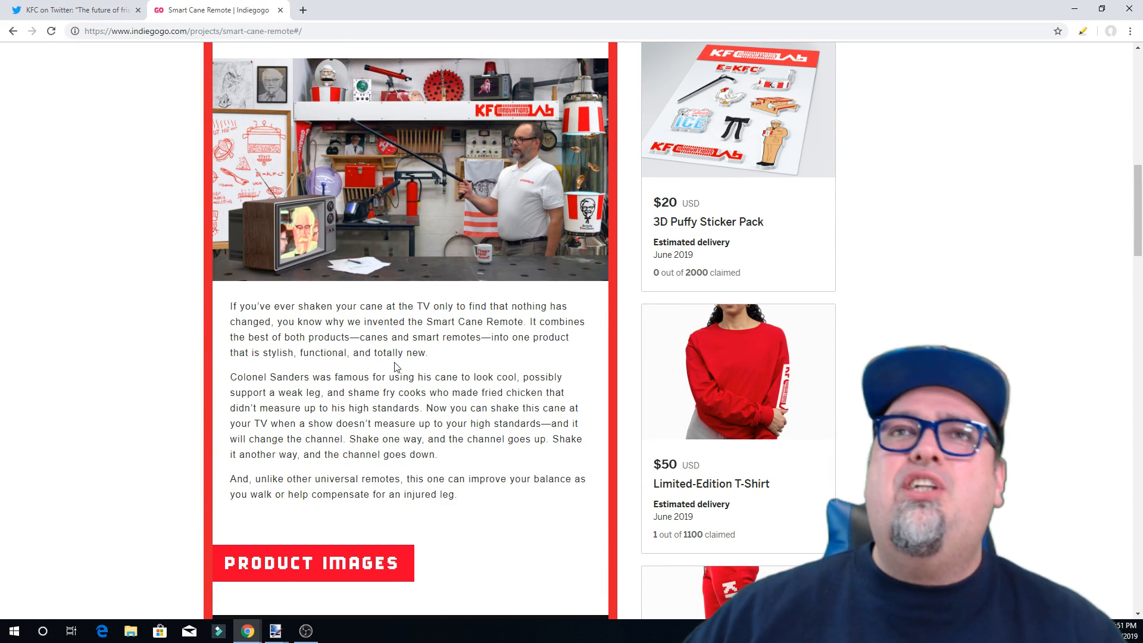
pyautogui.scroll(-3)
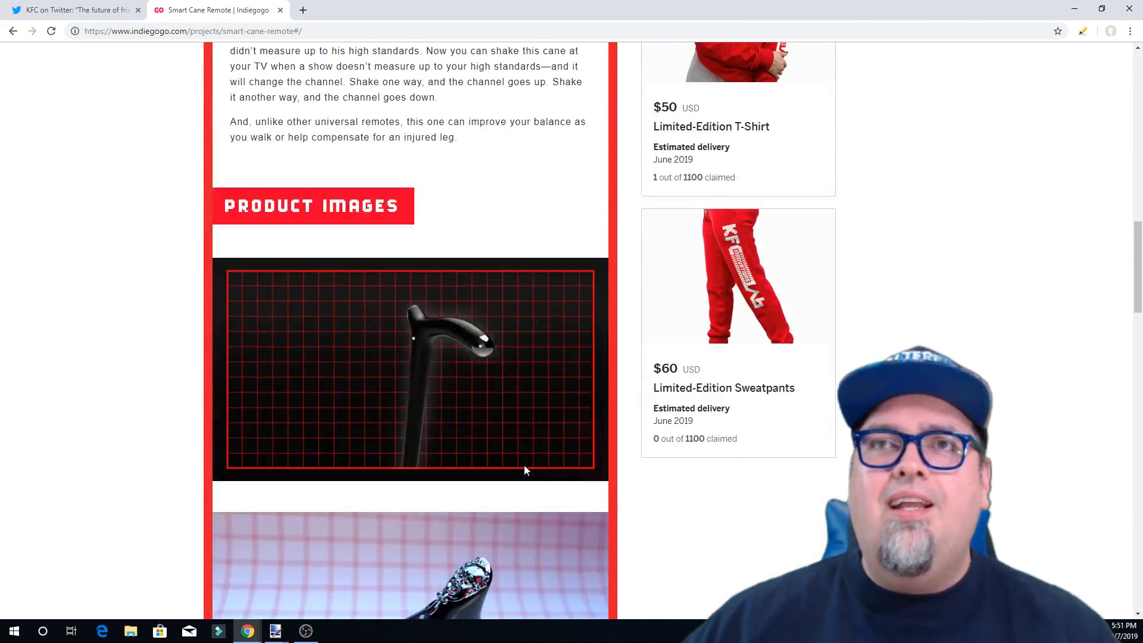
pyautogui.scroll(-3)
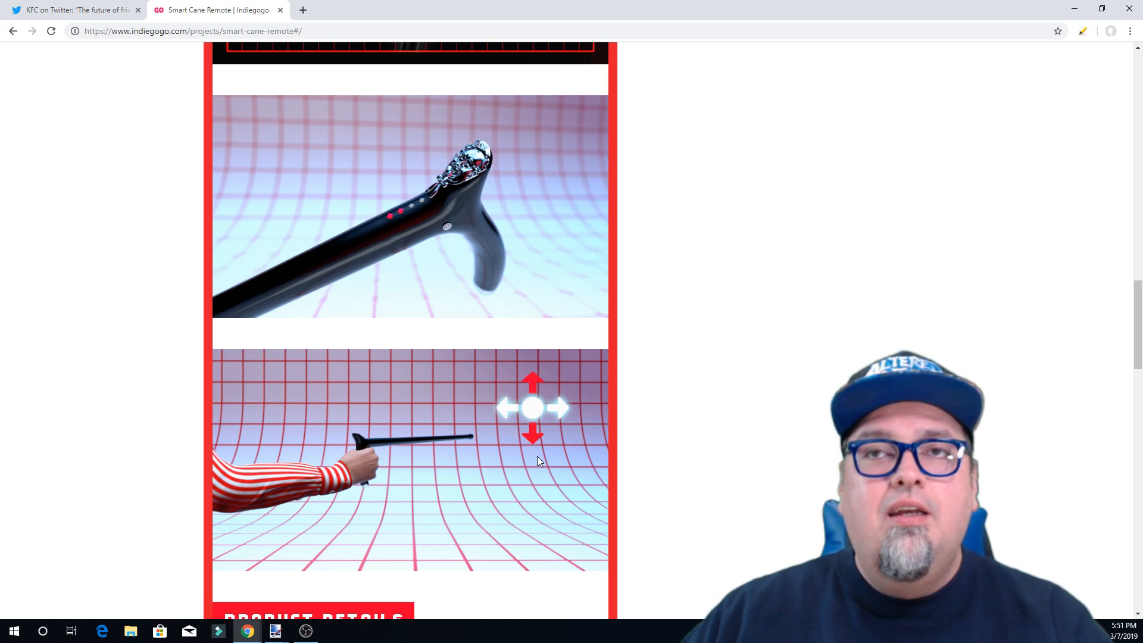
pyautogui.scroll(-3)
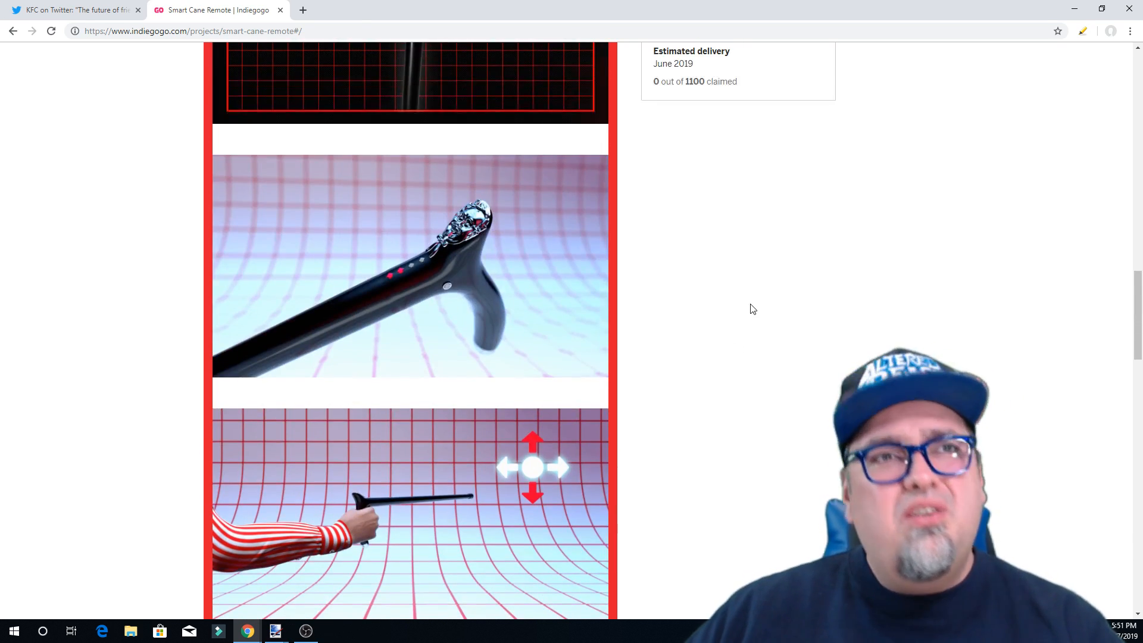
pyautogui.scroll(-3)
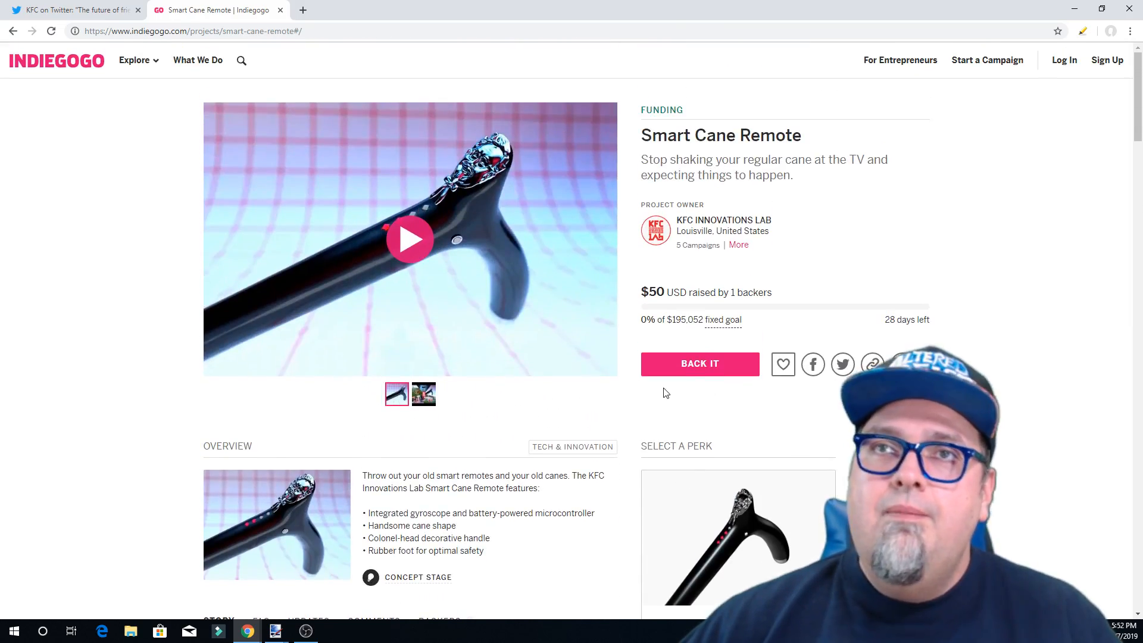
# Scroll further down through the Smart Cane Remote perks.
pyautogui.scroll(-3)
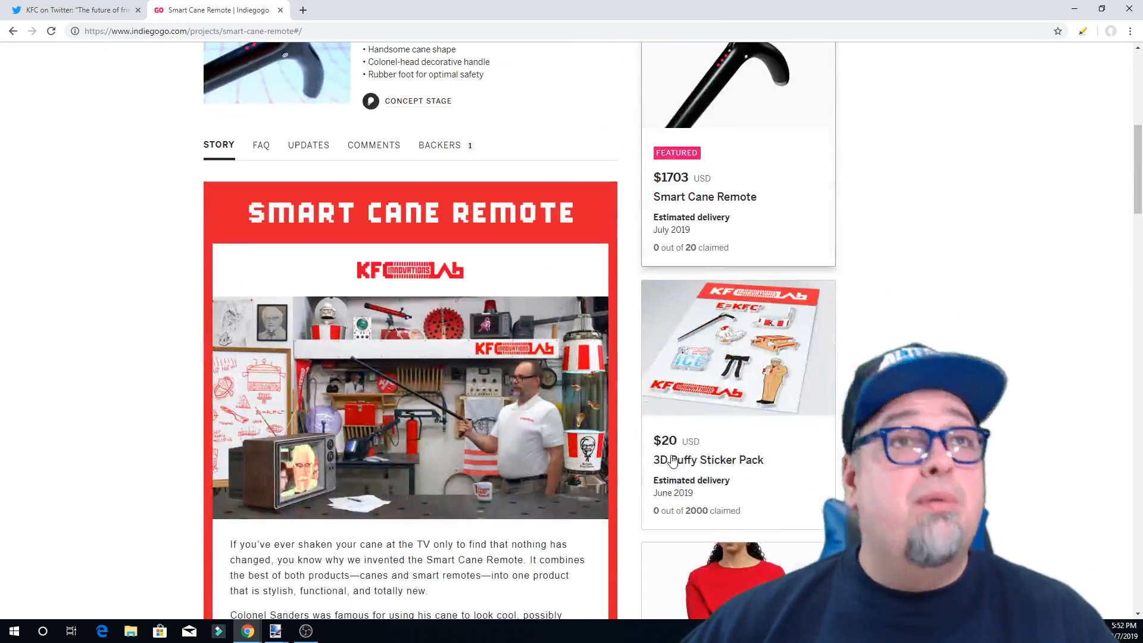
pyautogui.scroll(-3)
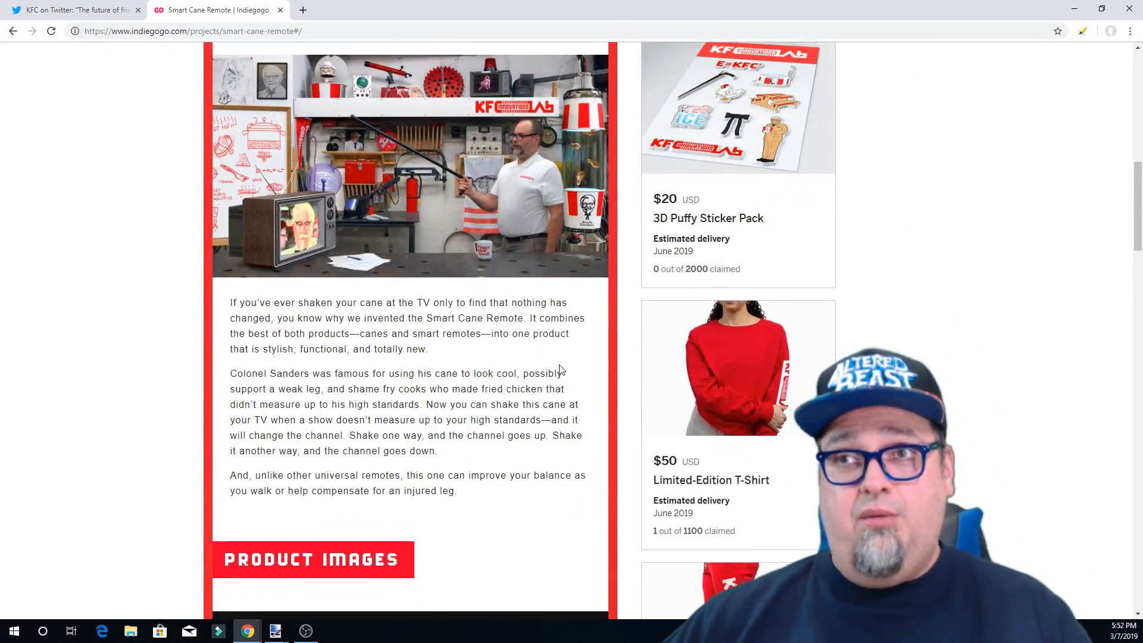
pyautogui.scroll(-3)
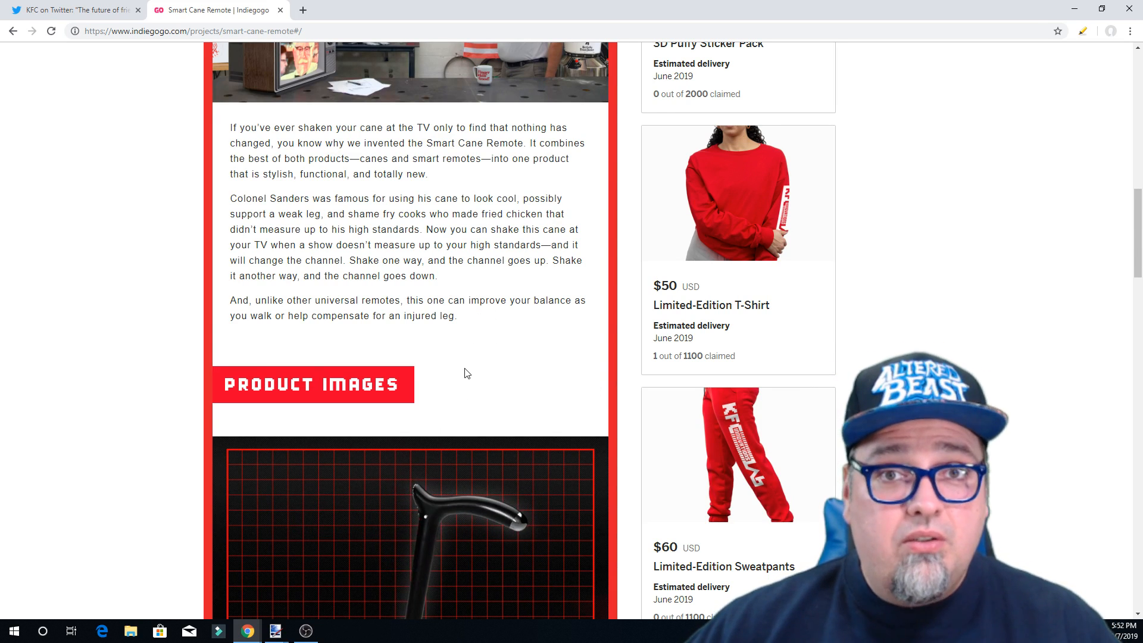
pyautogui.scroll(-3)
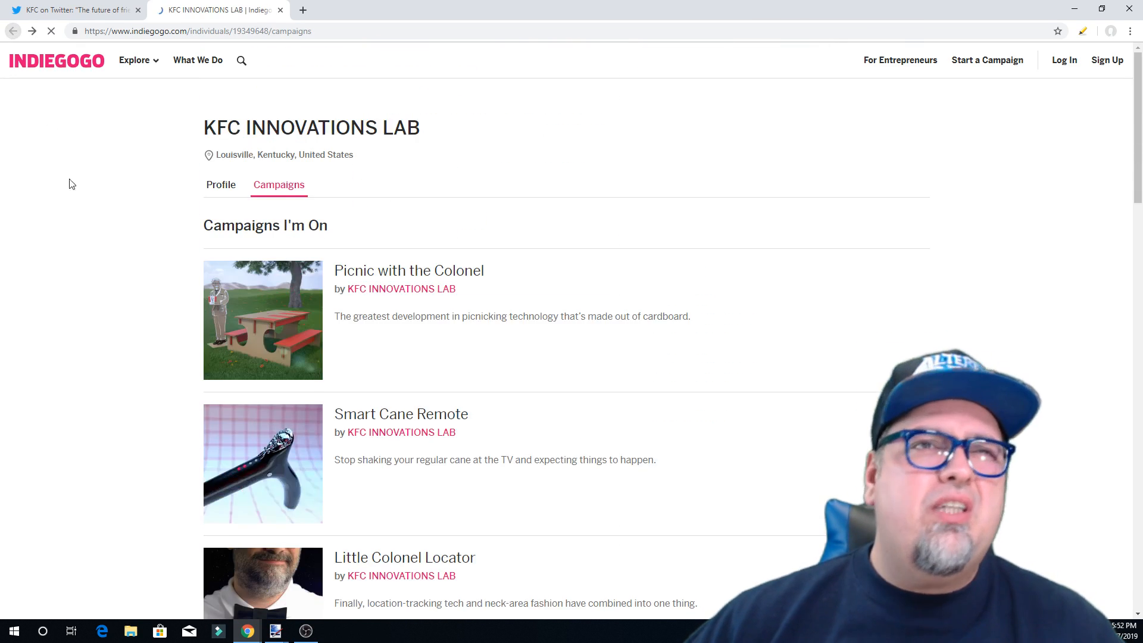
pyautogui.scroll(-3)
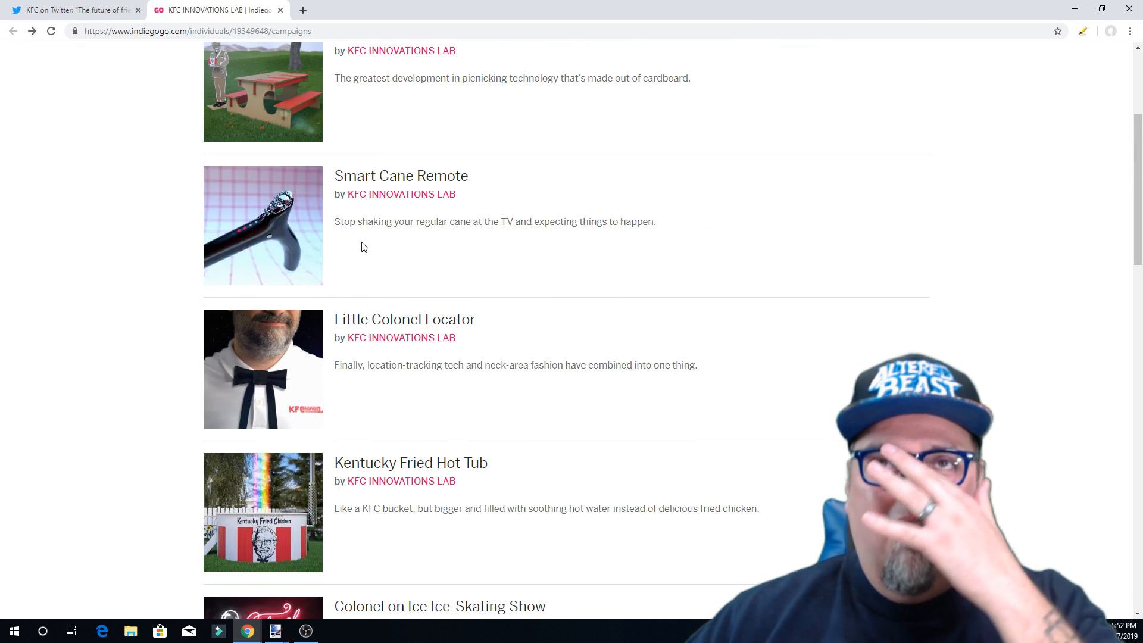
pyautogui.moveTo(404, 319)
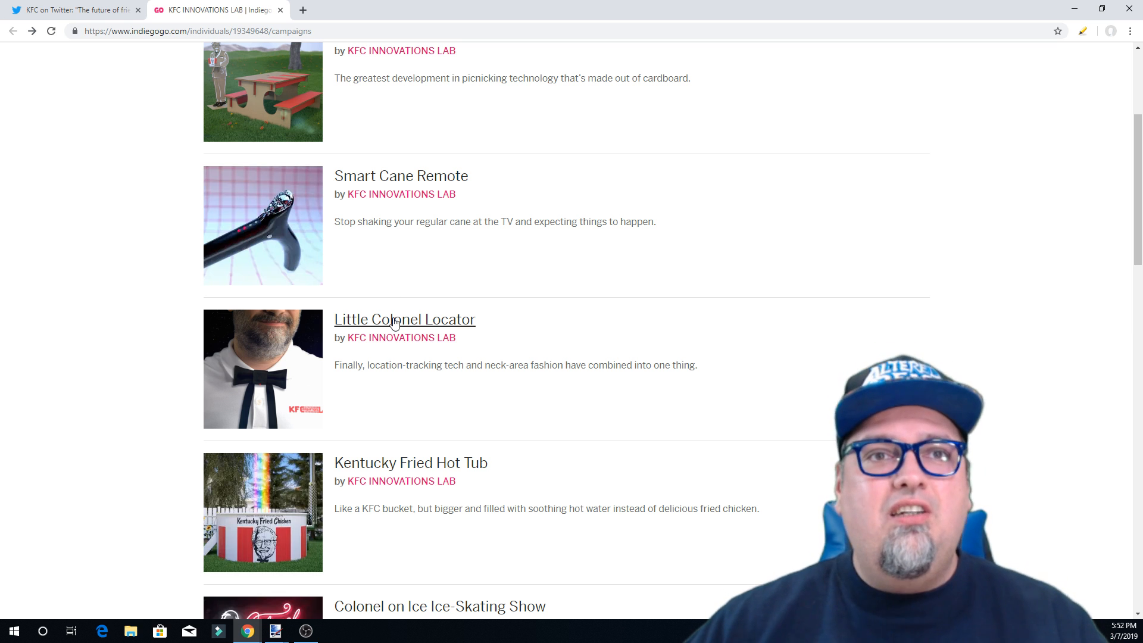
pyautogui.moveTo(405, 319)
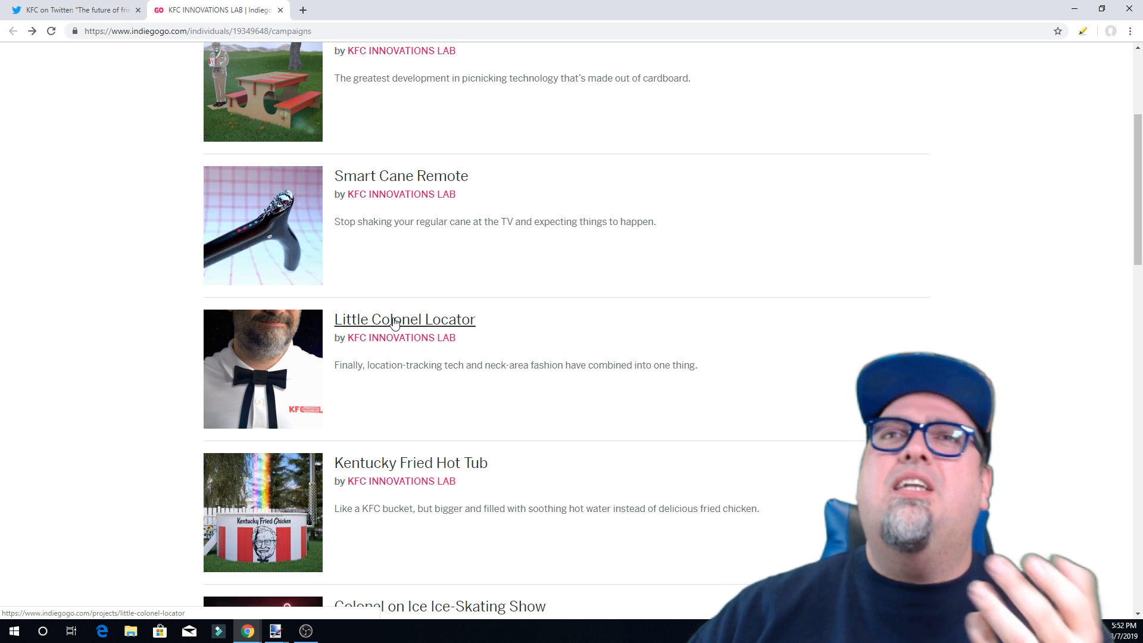
# Open the Little Colonel Locator campaign and scroll down through its story.
pyautogui.click(404, 319)
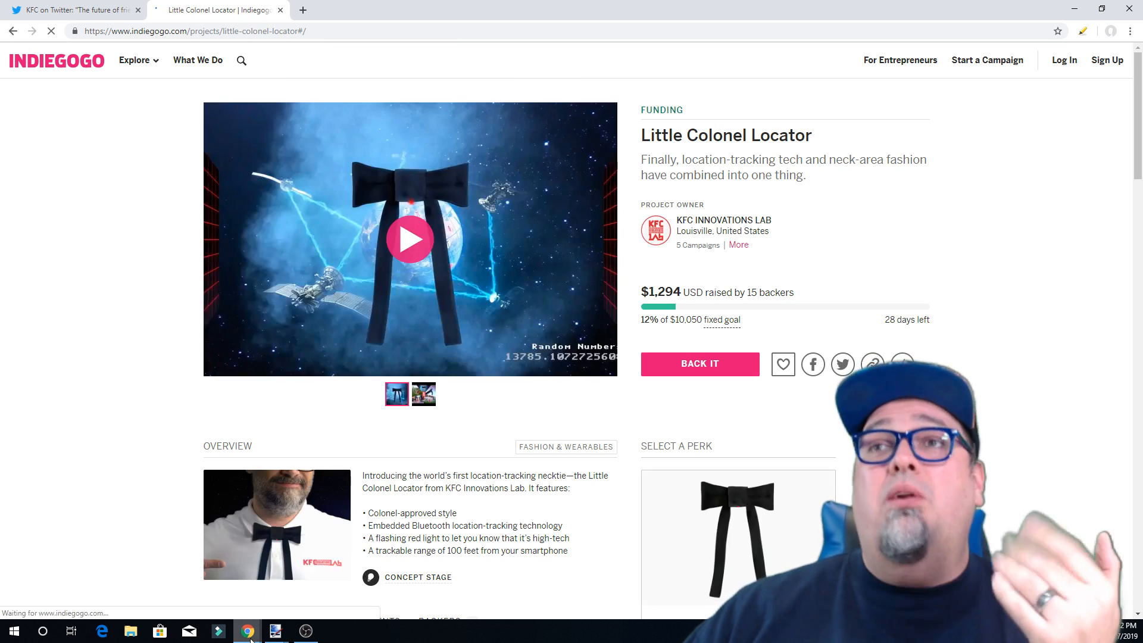
pyautogui.scroll(-3)
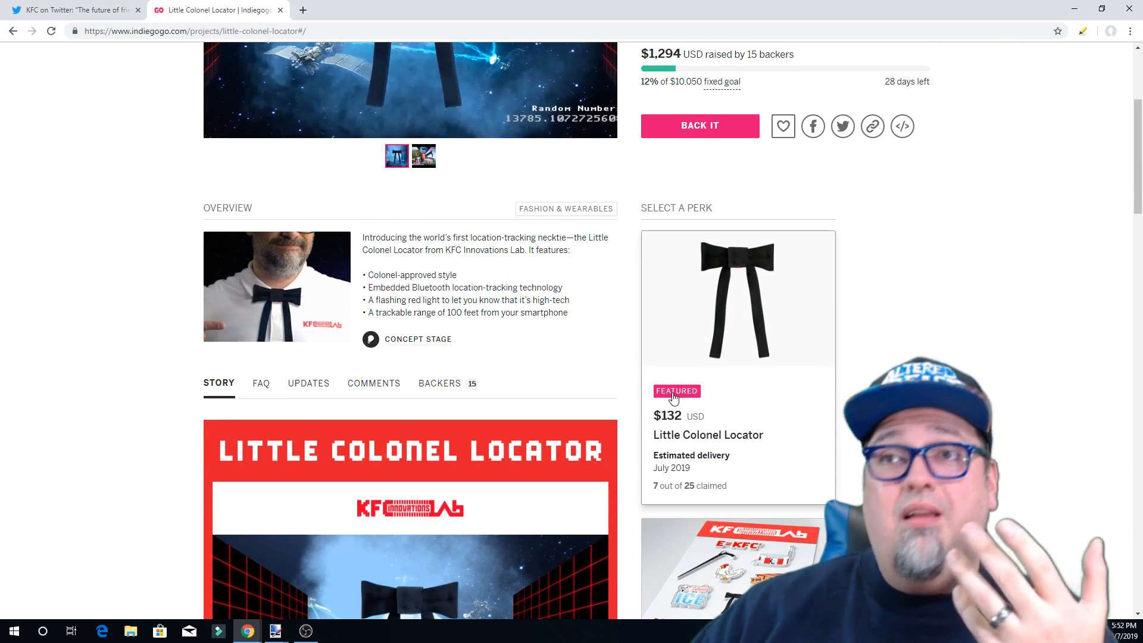
pyautogui.moveTo(722, 495)
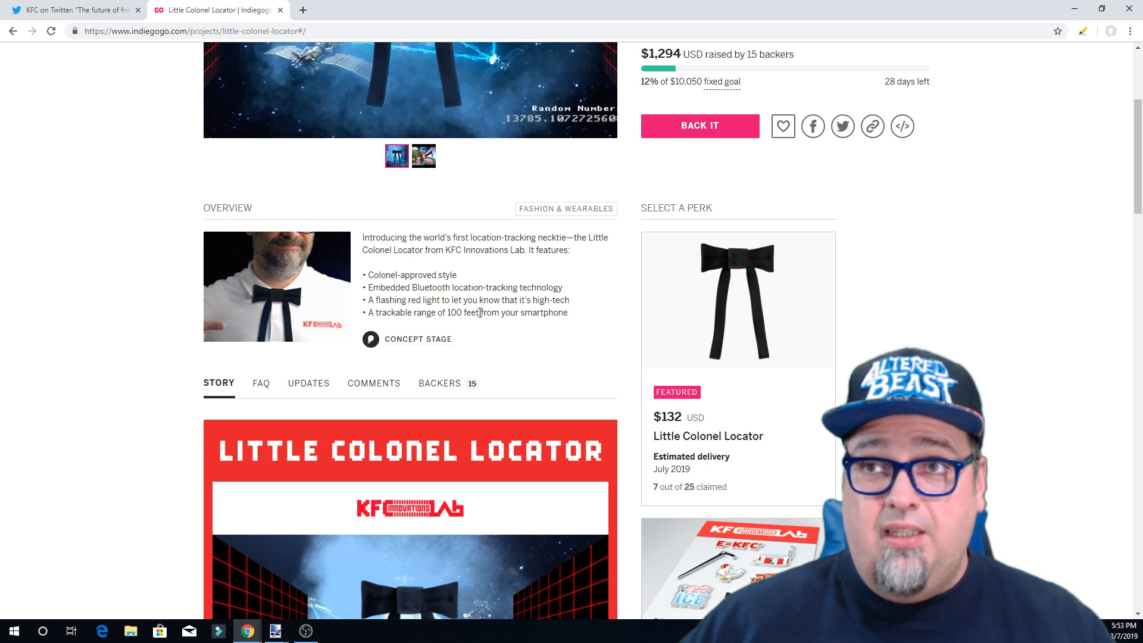
pyautogui.moveTo(573, 346)
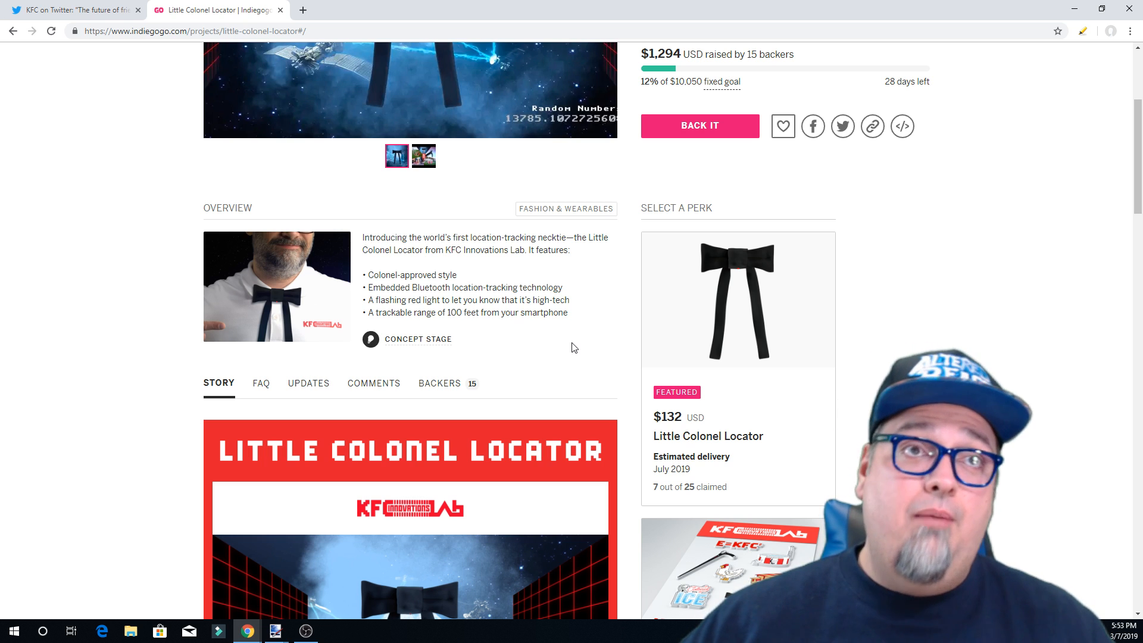
pyautogui.moveTo(617, 309)
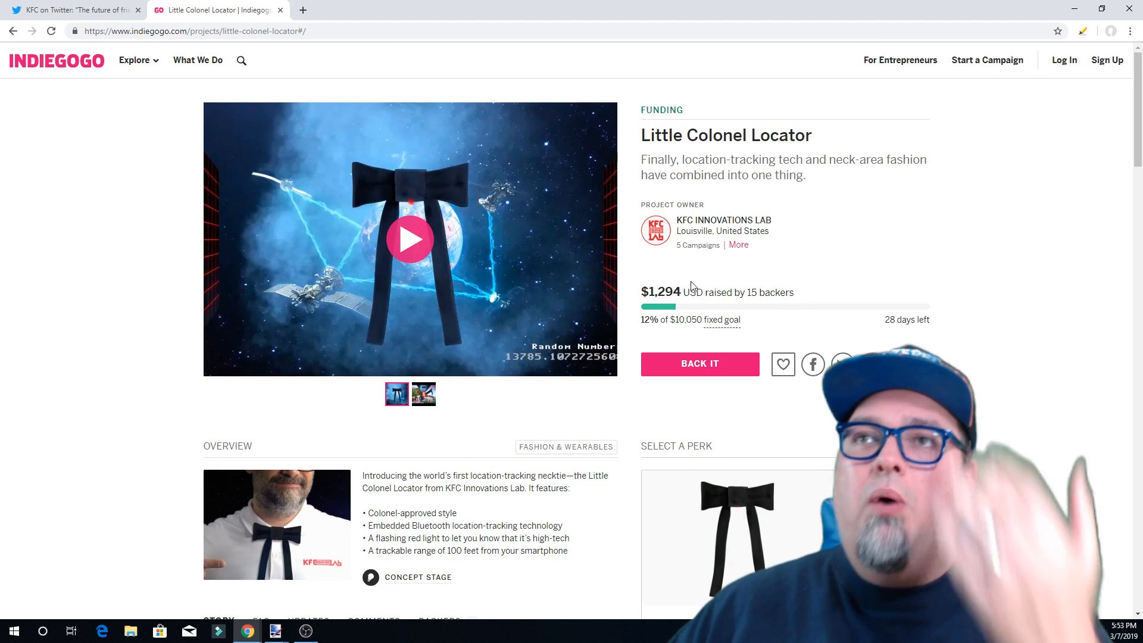
pyautogui.scroll(-3)
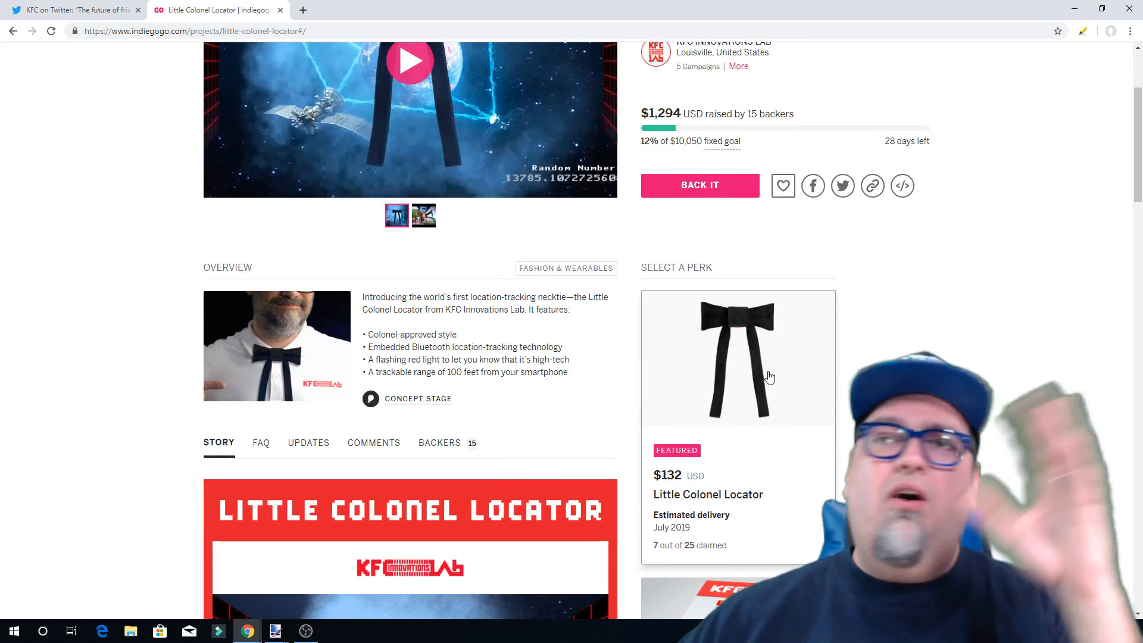
pyautogui.scroll(-3)
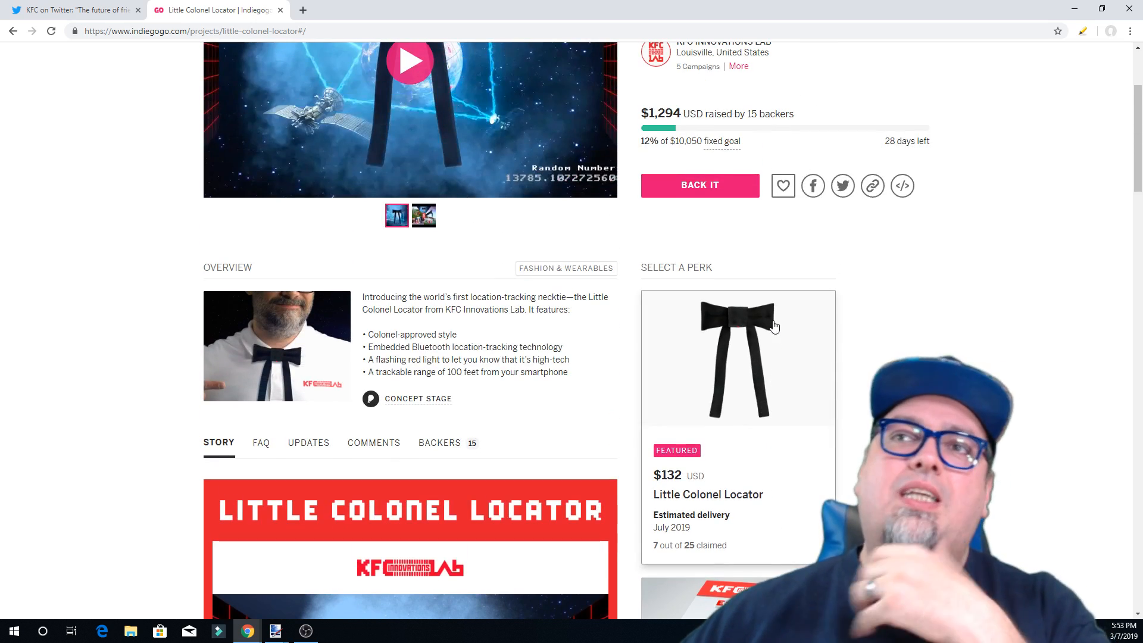
pyautogui.scroll(-3)
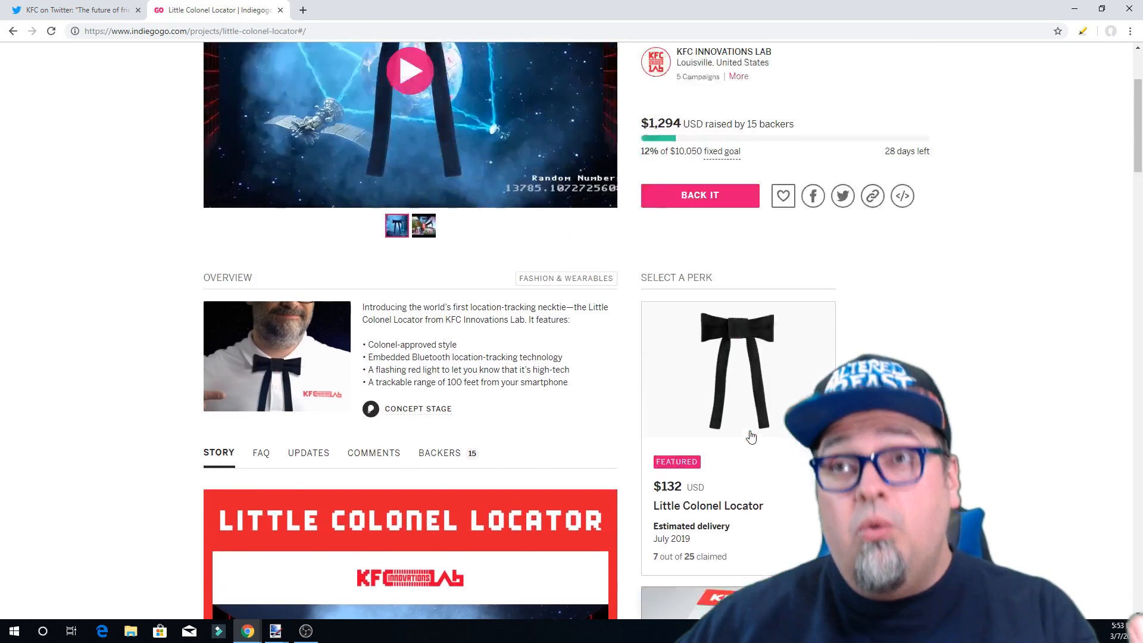
pyautogui.scroll(-3)
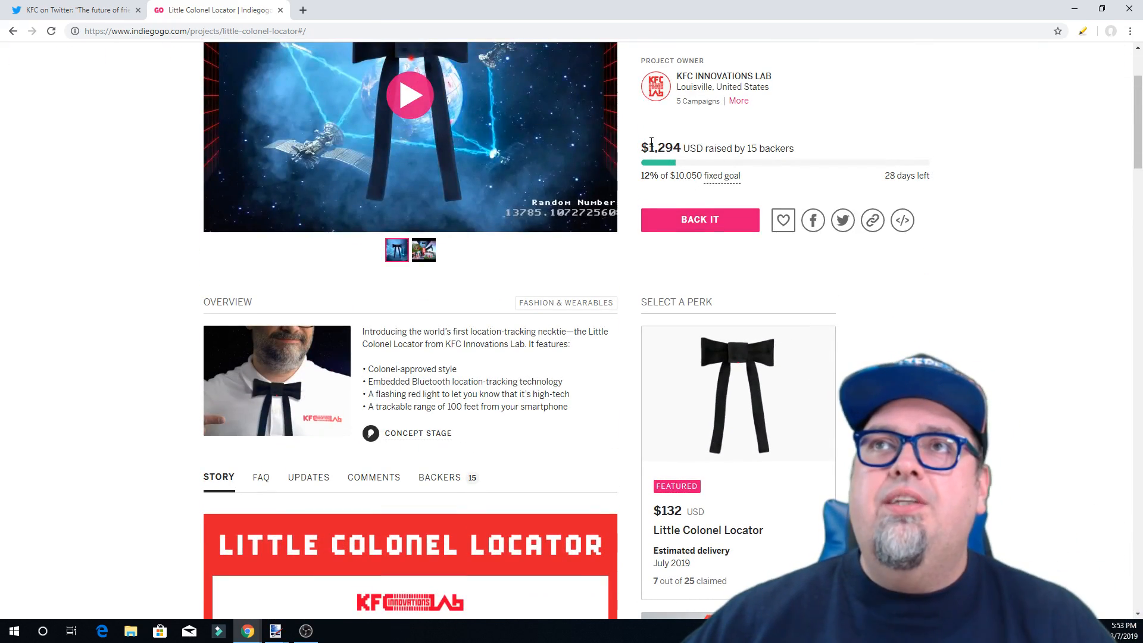
pyautogui.scroll(-3)
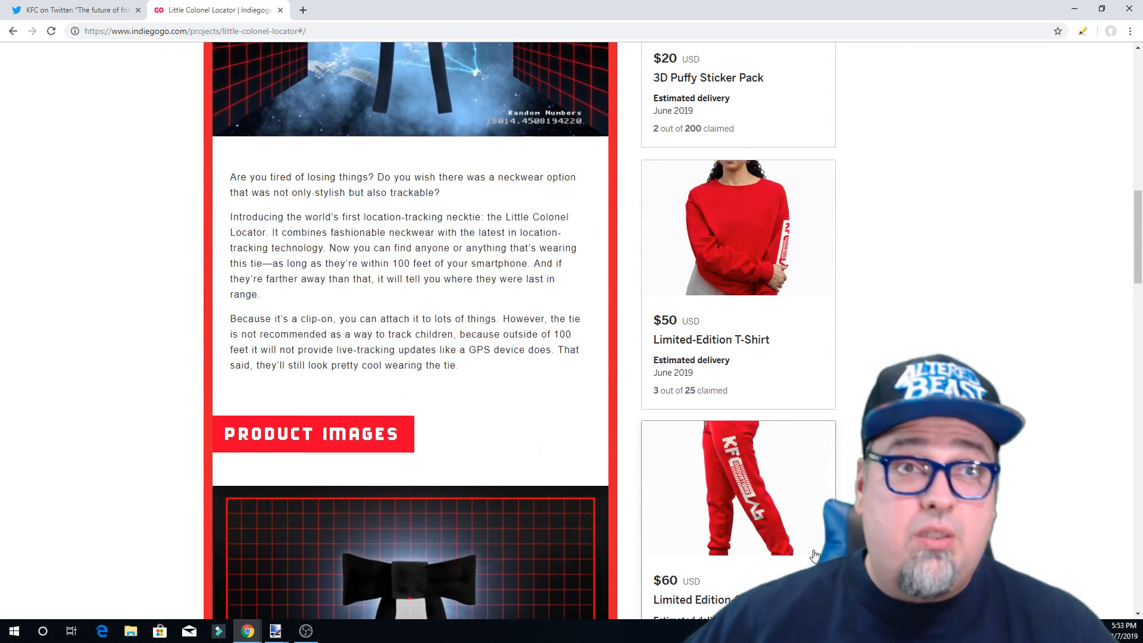
# Review the Little Colonel Locator perks, then go back to the lab's campaigns list.
pyautogui.scroll(3)
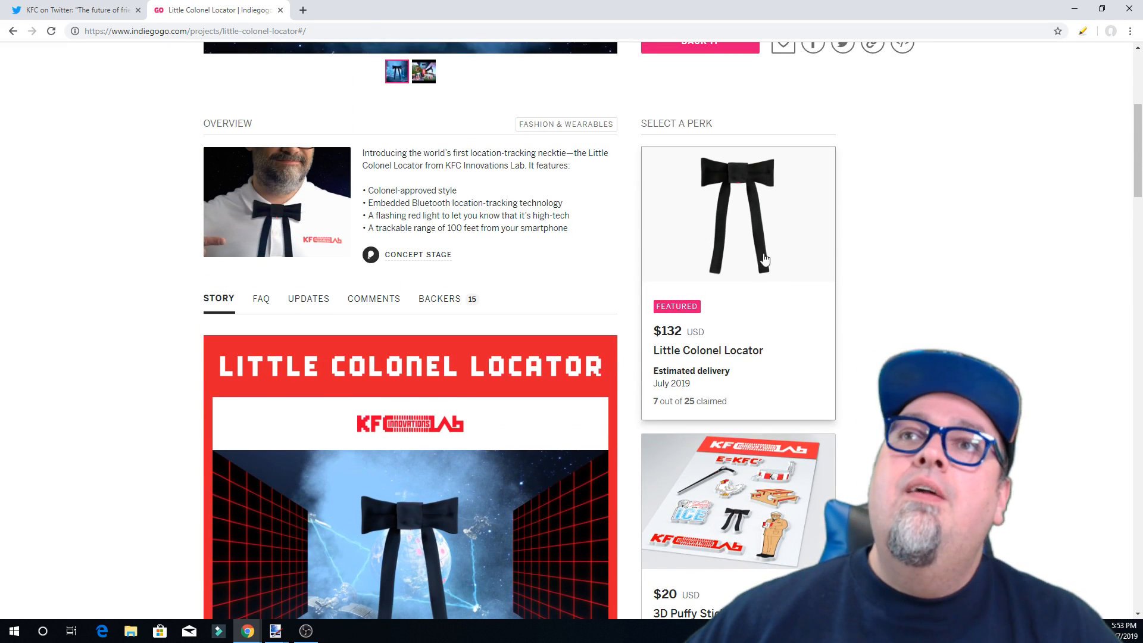
pyautogui.moveTo(776, 345)
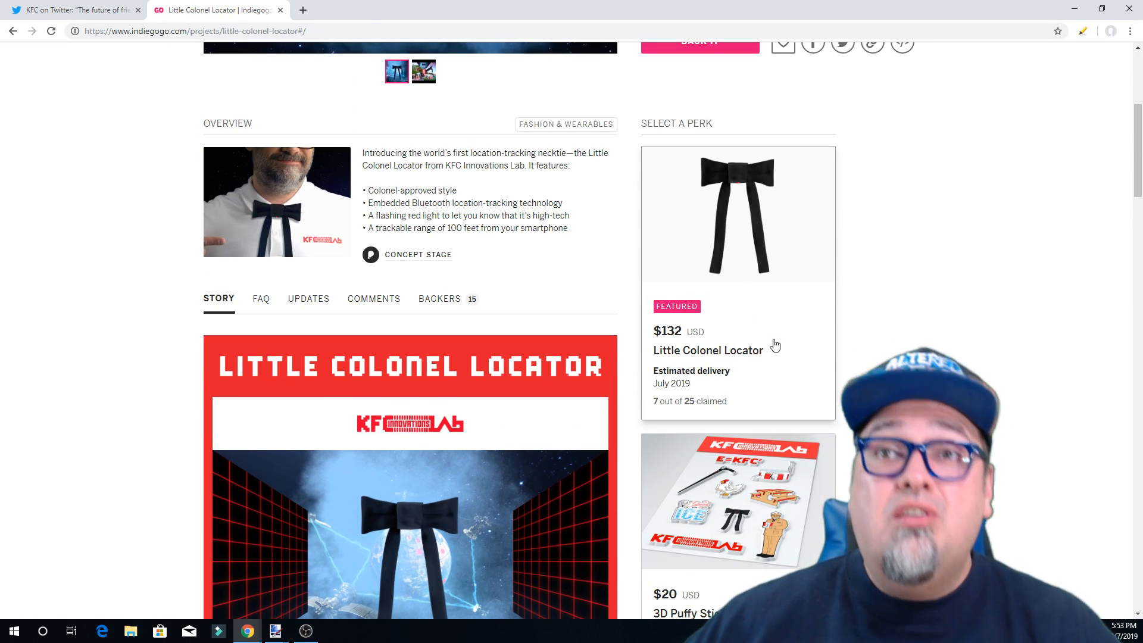
pyautogui.moveTo(752, 294)
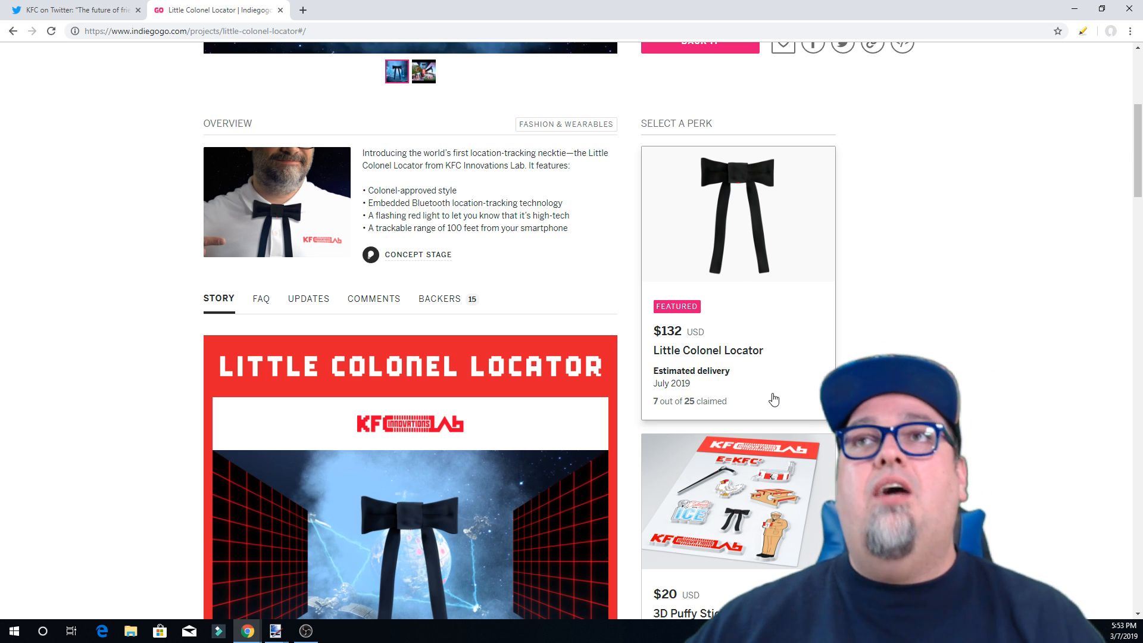
pyautogui.moveTo(769, 375)
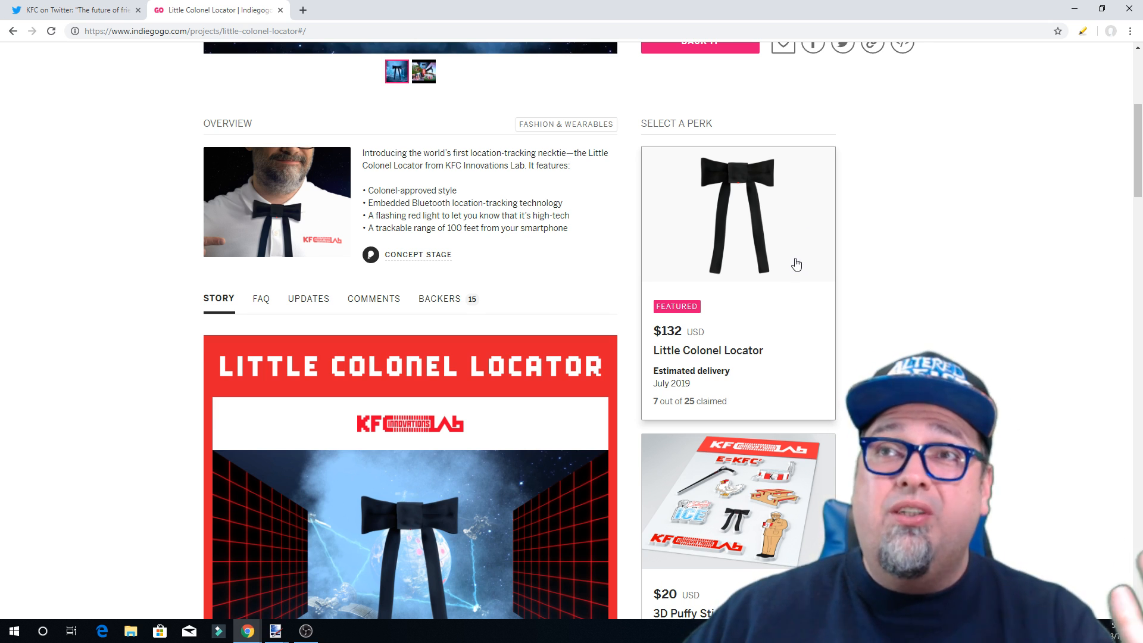
pyautogui.scroll(-3)
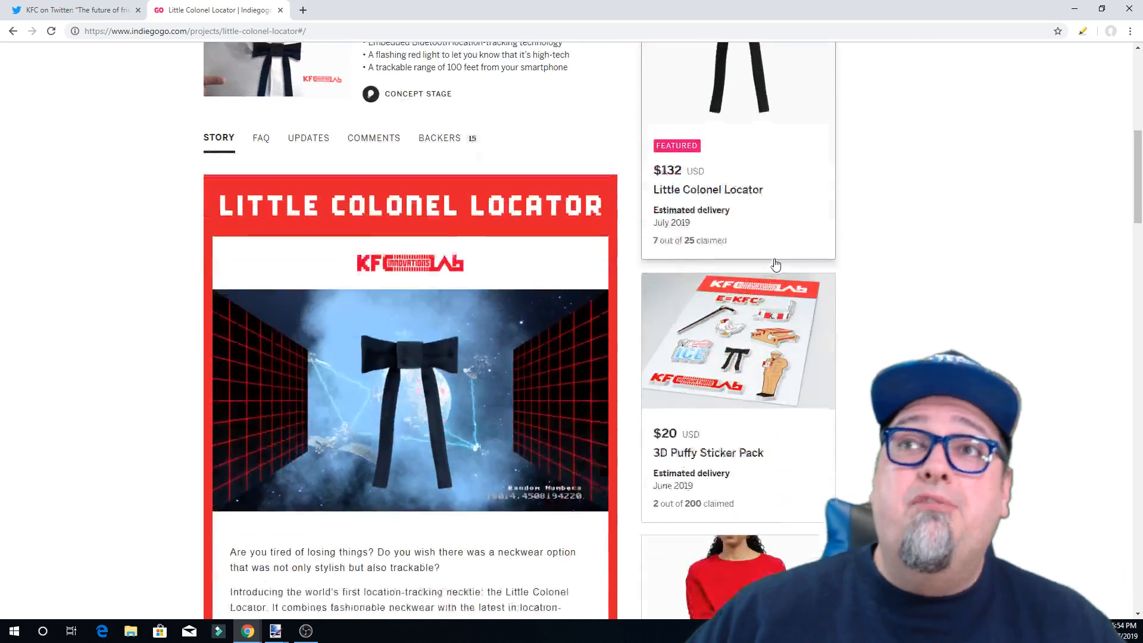
pyautogui.scroll(-3)
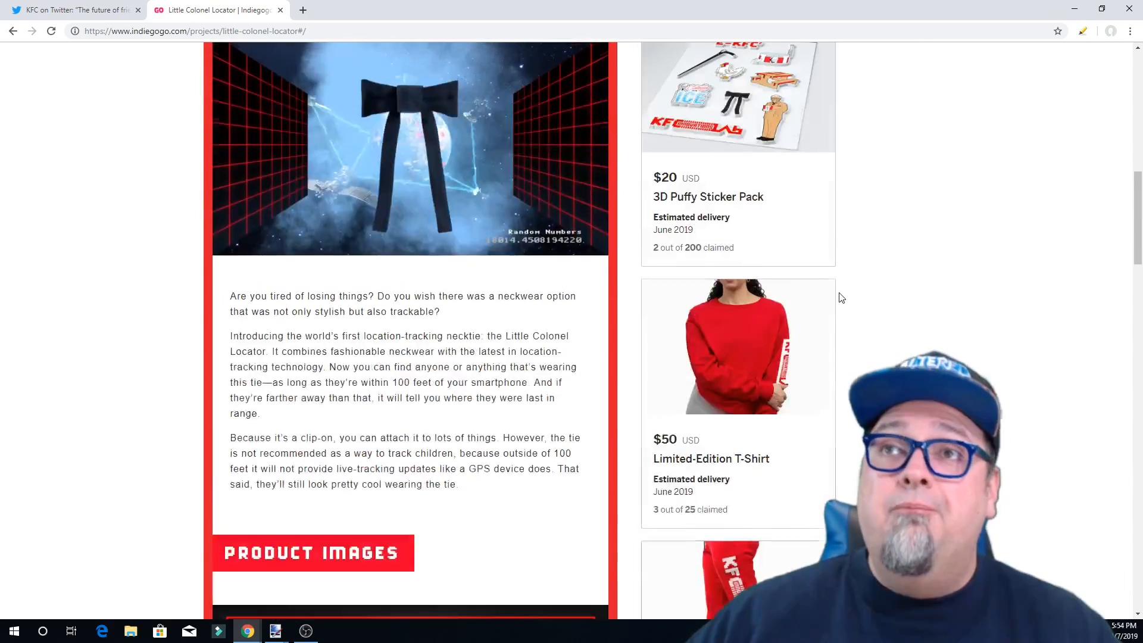
pyautogui.scroll(3)
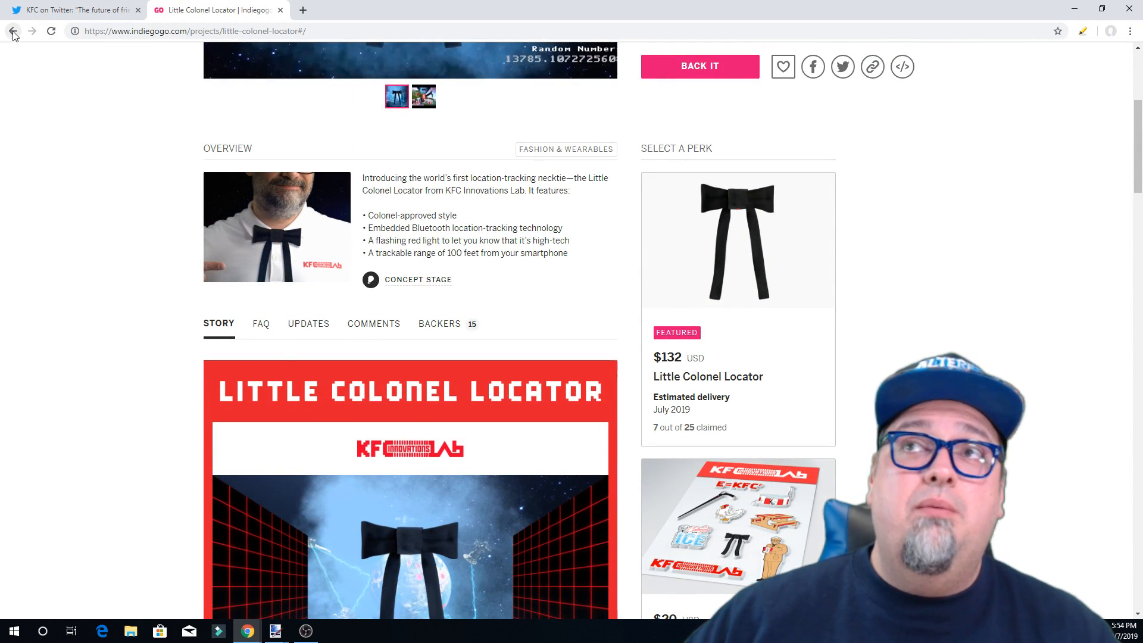
pyautogui.click(13, 31)
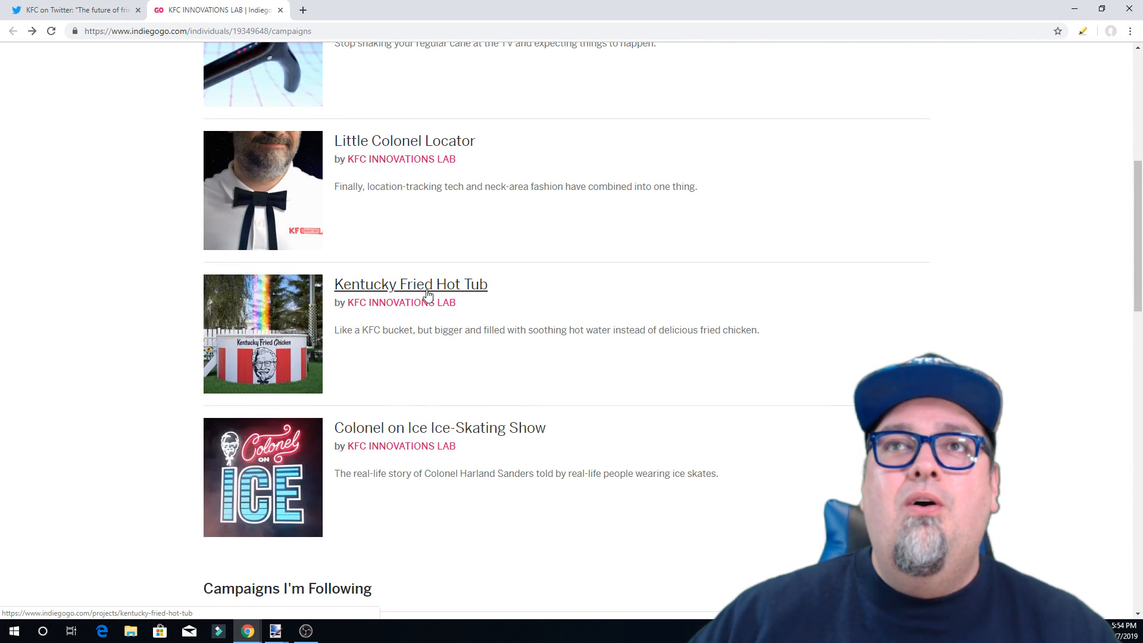
# Open the Kentucky Fried Hot Tub campaign showing $285 from 7 backers and a $13,311 perk.
pyautogui.click(410, 284)
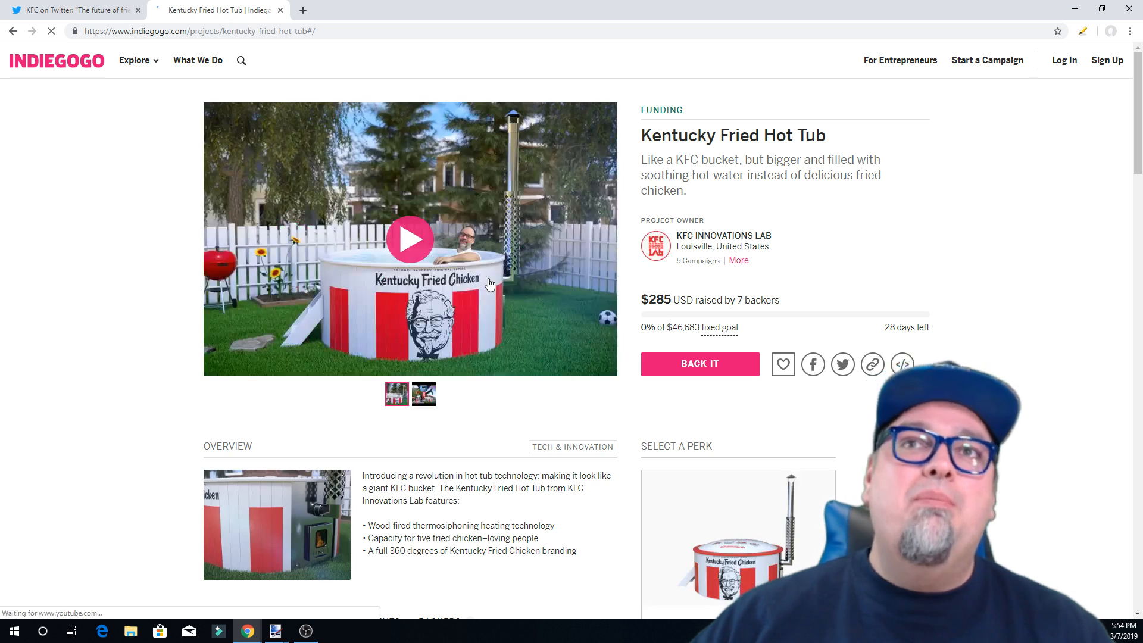
pyautogui.scroll(-3)
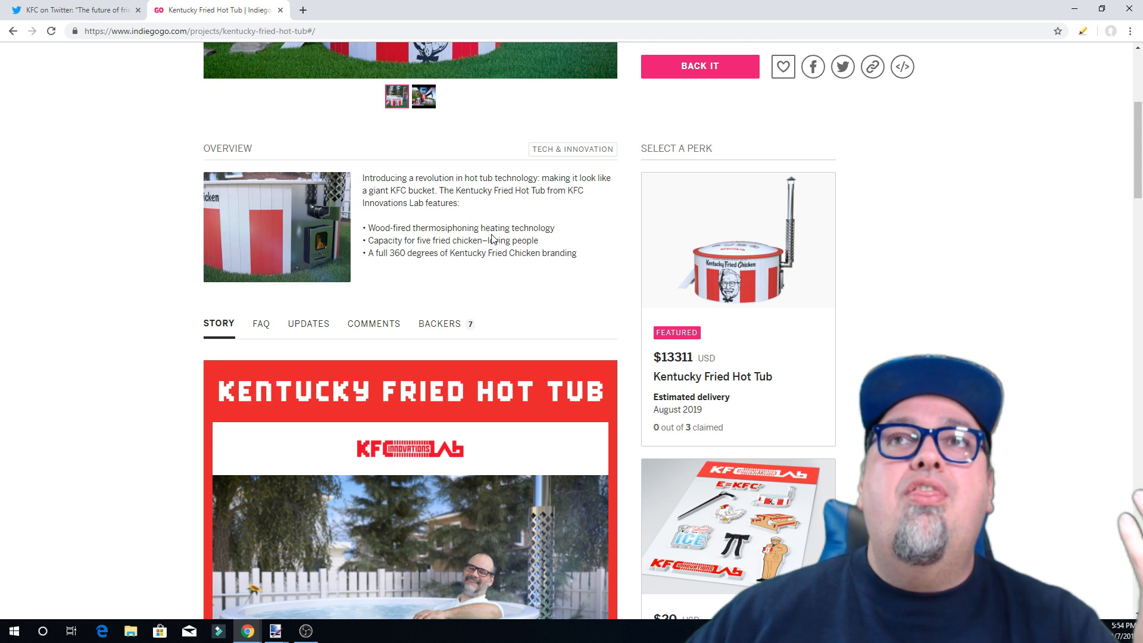
pyautogui.moveTo(491, 285)
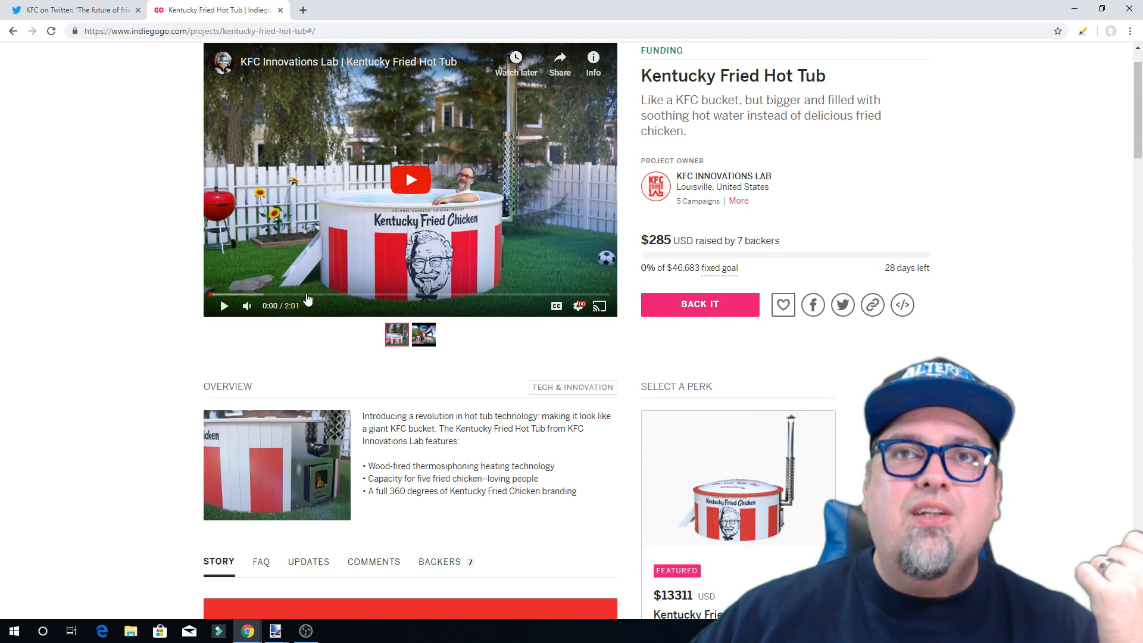
pyautogui.moveTo(410, 179)
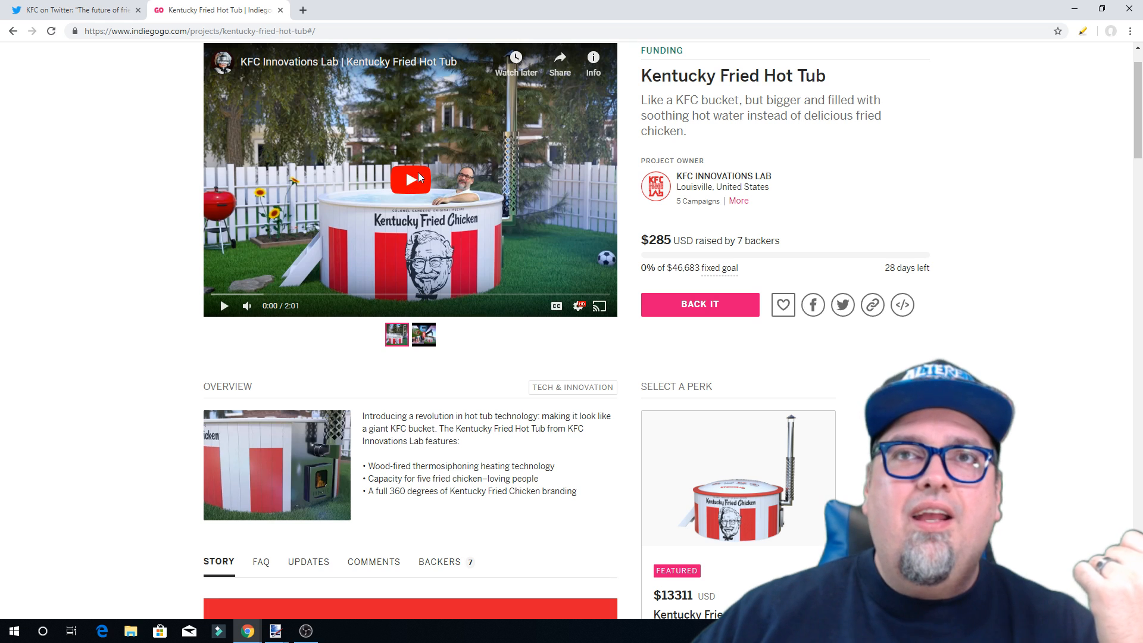
# Play the Kentucky Fried Hot Tub promo video through to about 1:19.
pyautogui.click(411, 177)
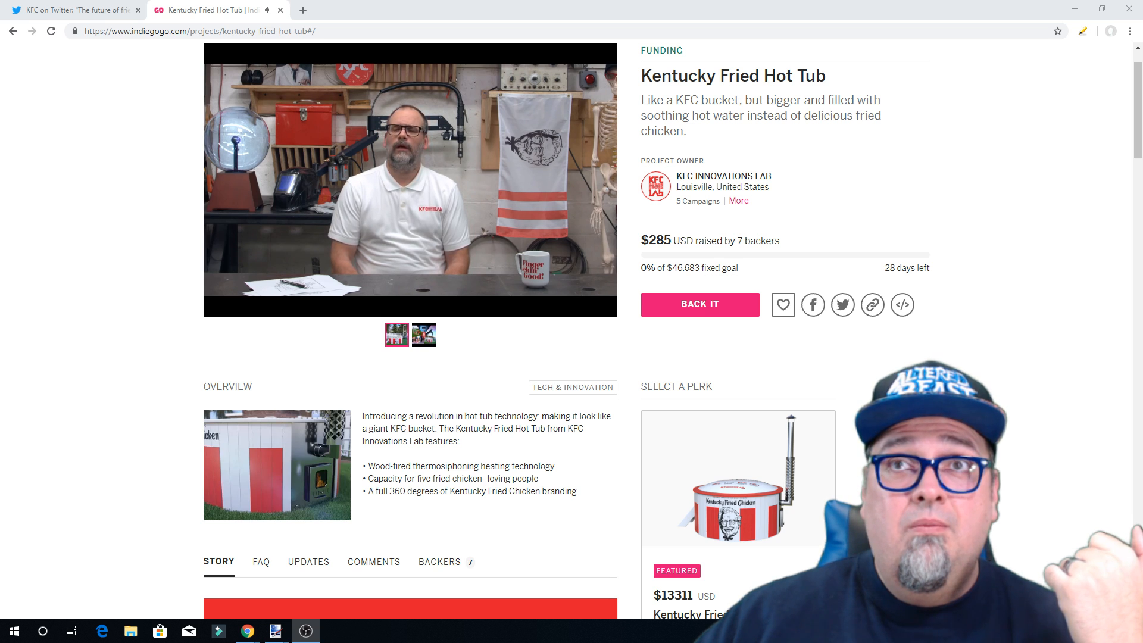
pyautogui.click(411, 181)
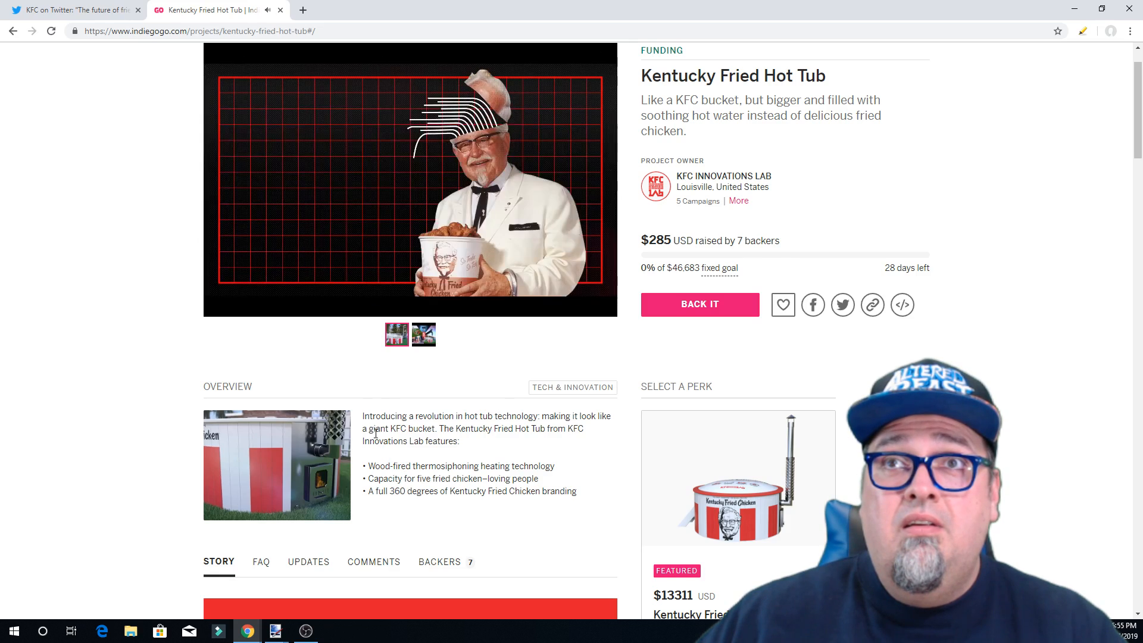
pyautogui.click(411, 181)
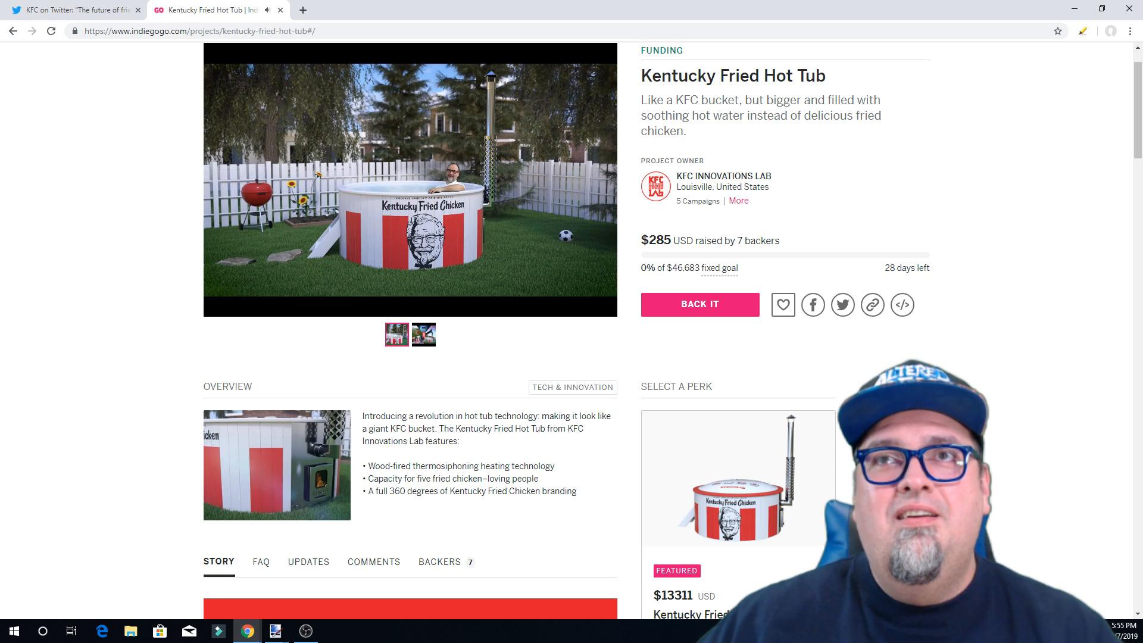
pyautogui.click(411, 181)
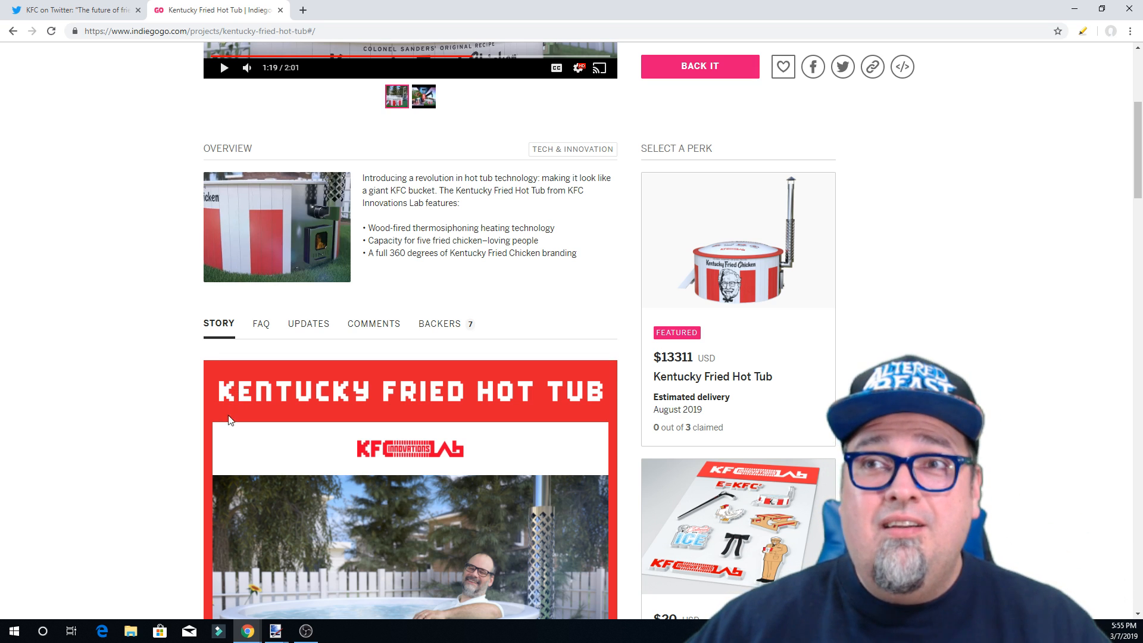
pyautogui.moveTo(748, 373)
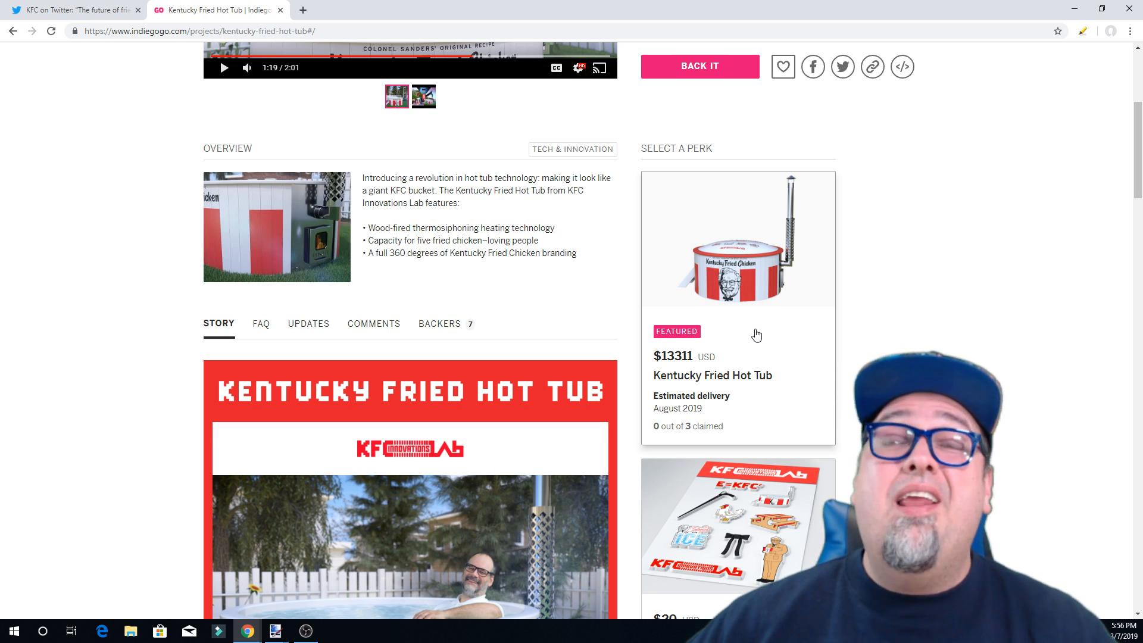
# Scroll down through the Hot Tub perks, story and product details.
pyautogui.scroll(-3)
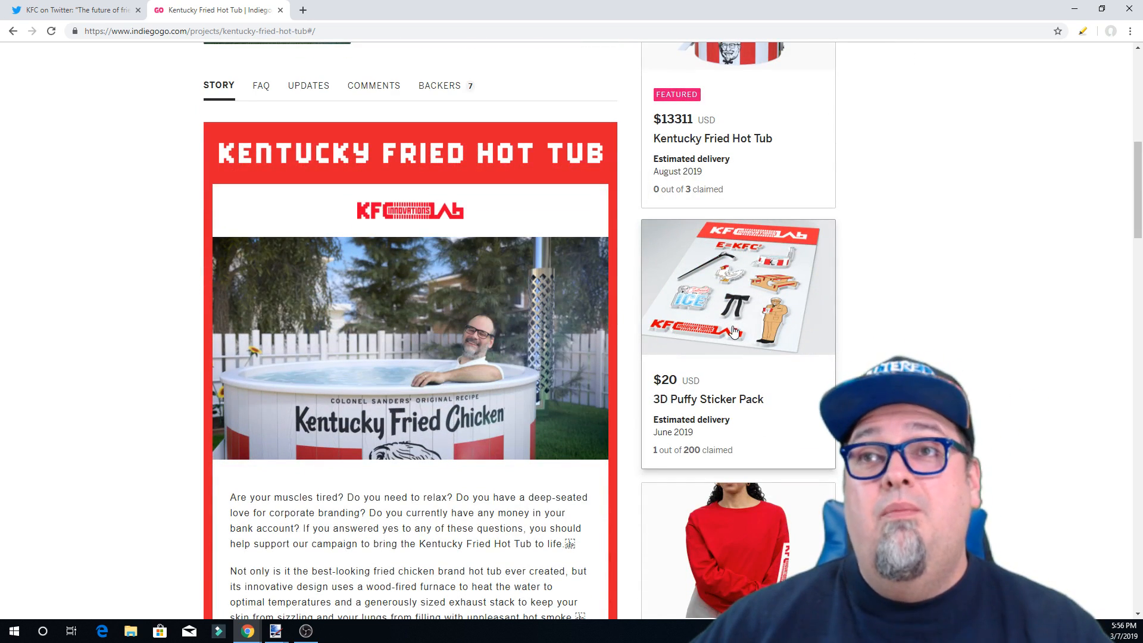
pyautogui.scroll(-3)
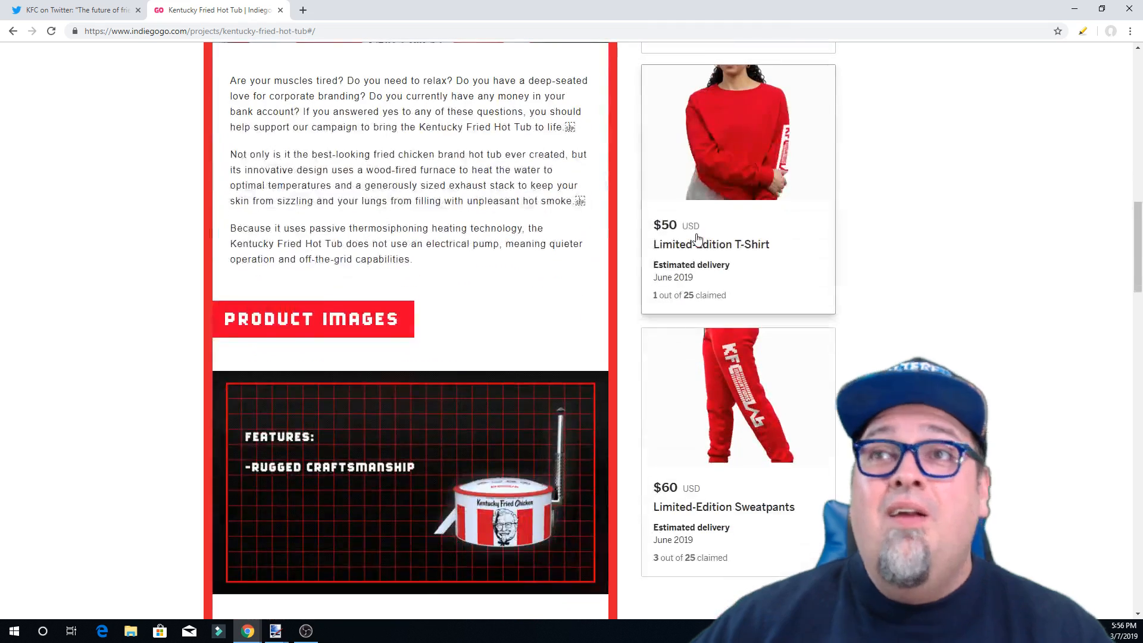
pyautogui.scroll(-3)
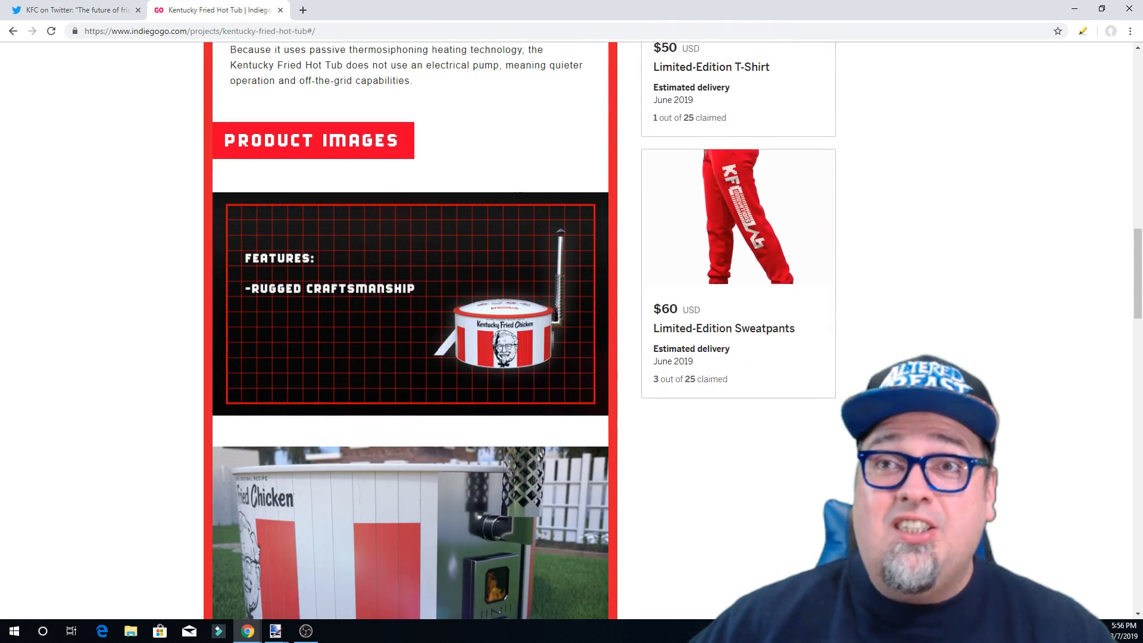
pyautogui.scroll(-3)
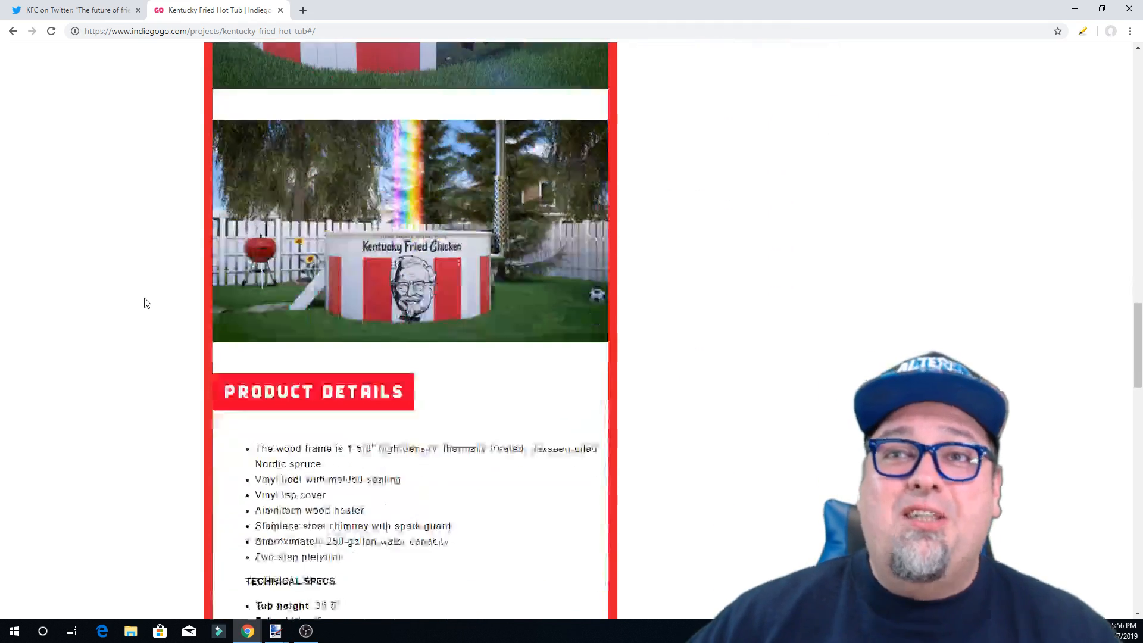
pyautogui.scroll(-3)
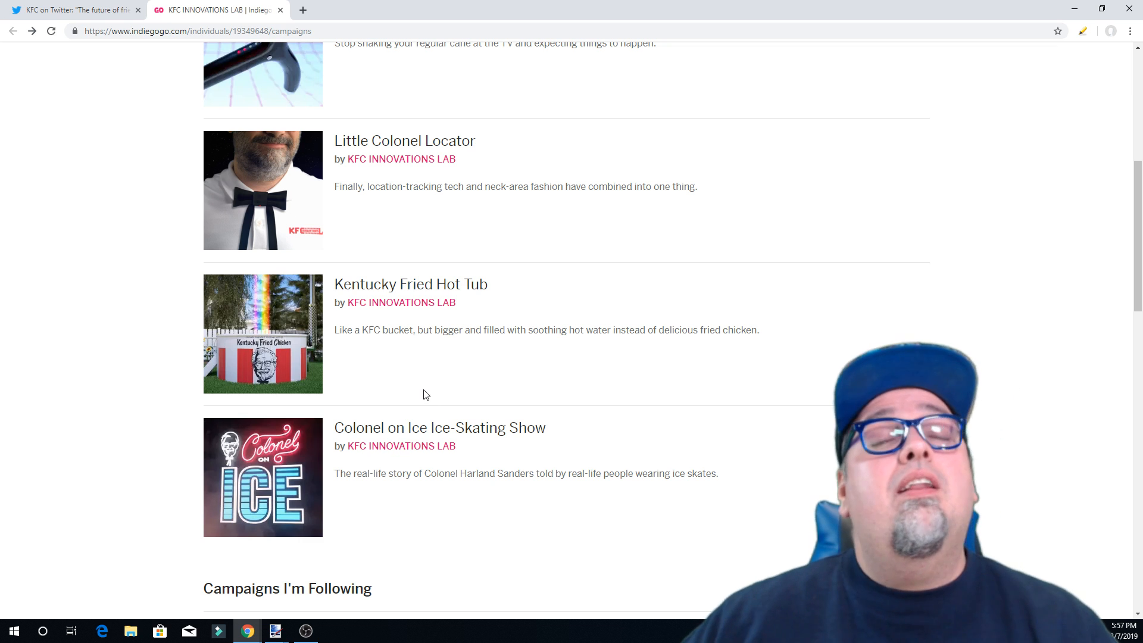
pyautogui.scroll(3)
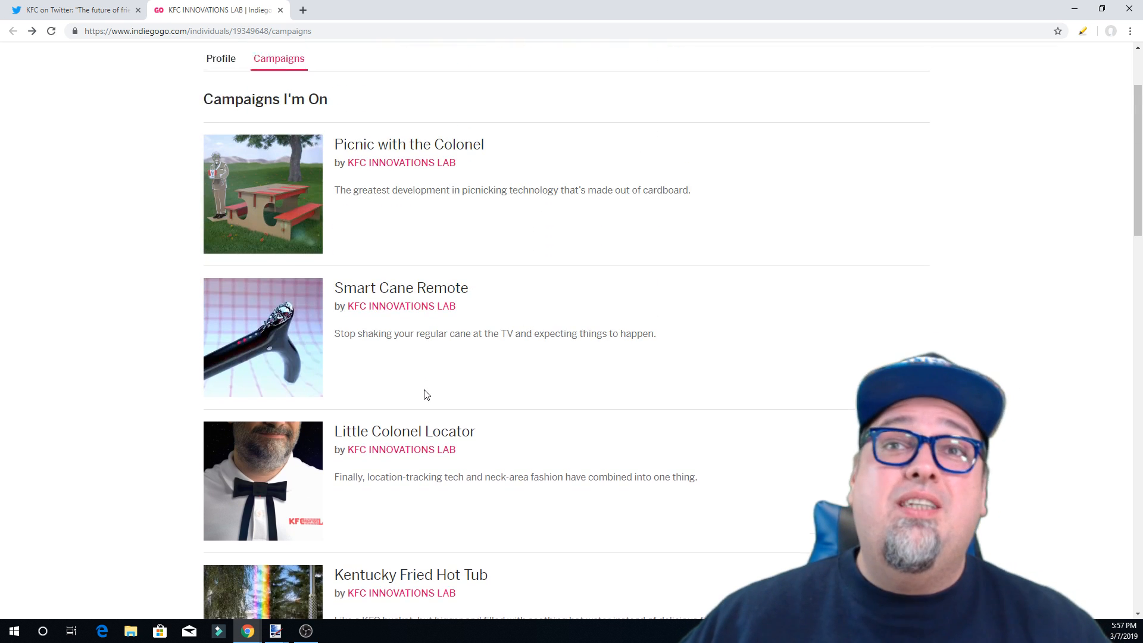
pyautogui.scroll(-3)
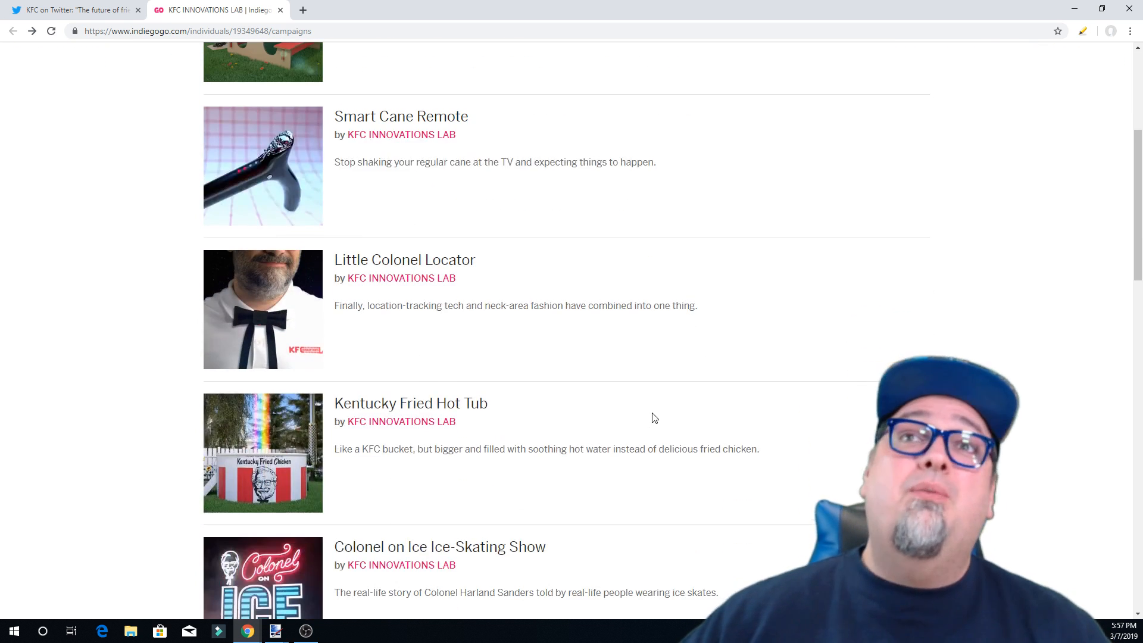
pyautogui.moveTo(227, 307)
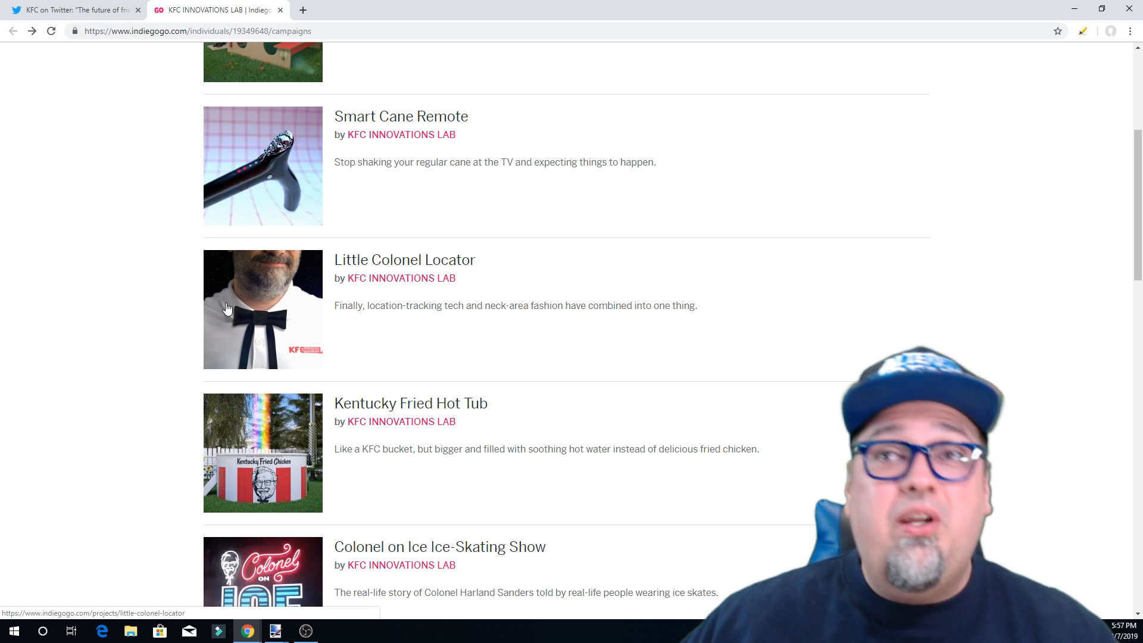
pyautogui.moveTo(521, 108)
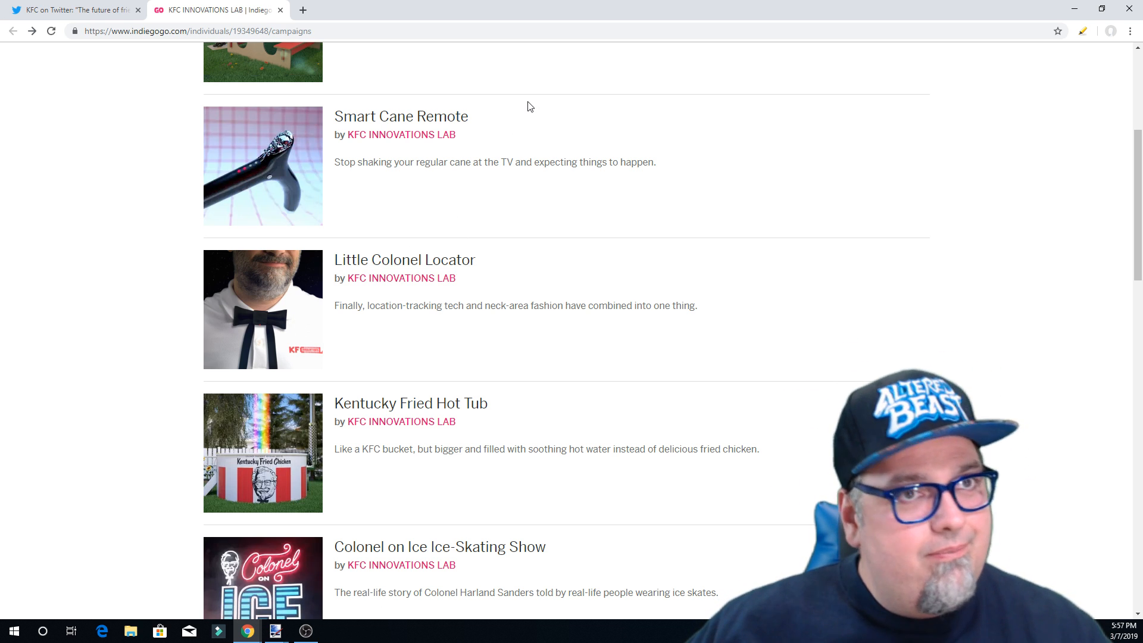
pyautogui.scroll(-3)
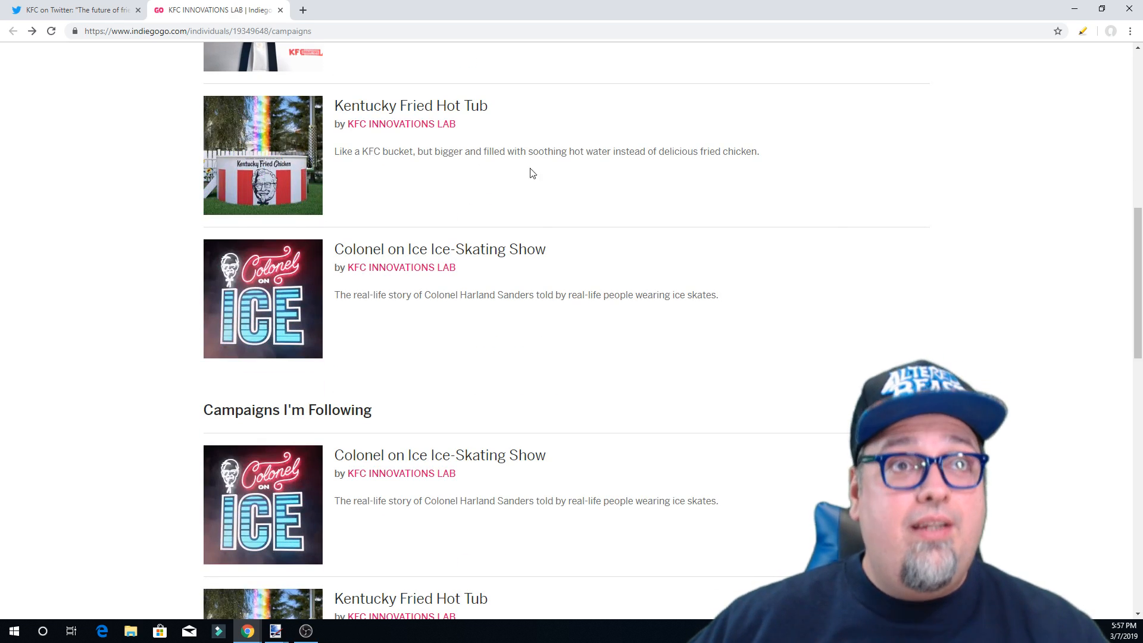
pyautogui.scroll(-3)
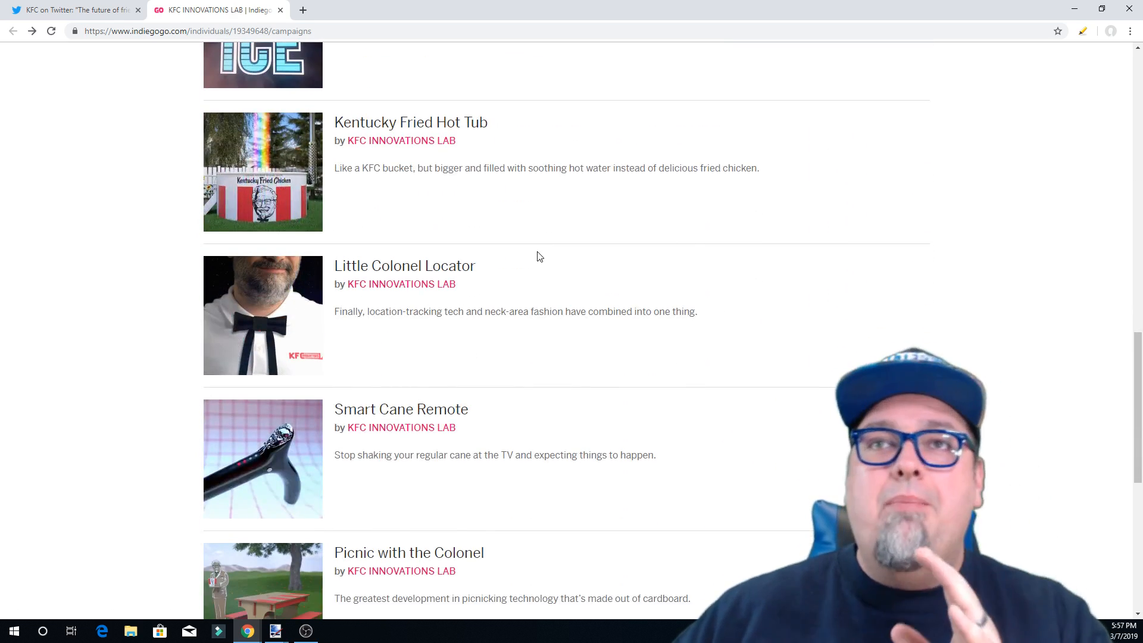
pyautogui.scroll(-3)
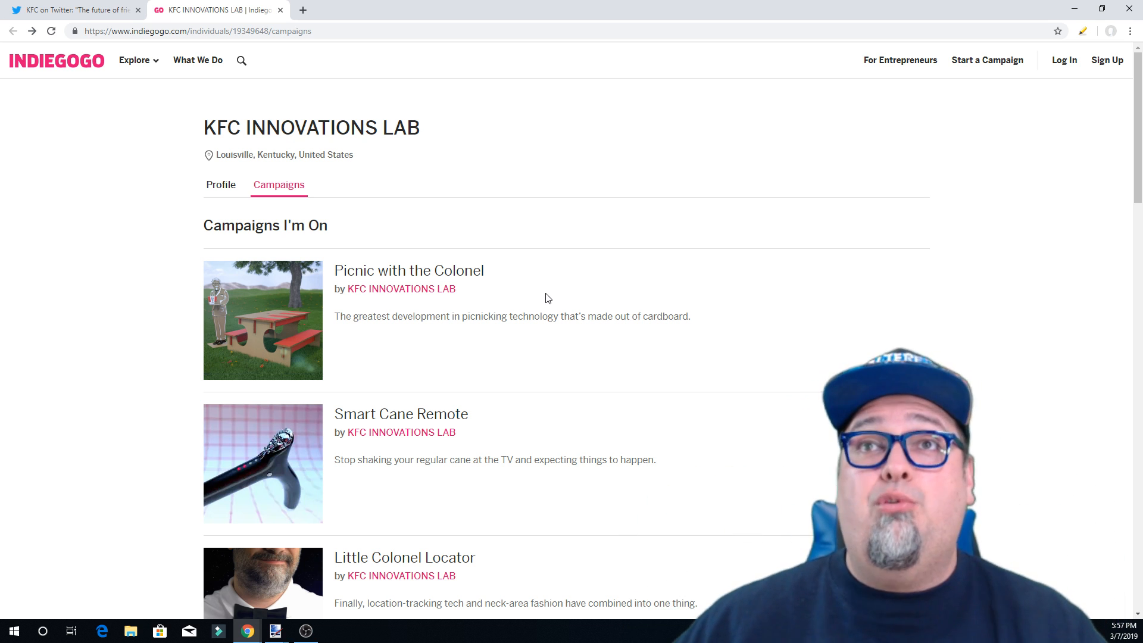
pyautogui.moveTo(538, 304)
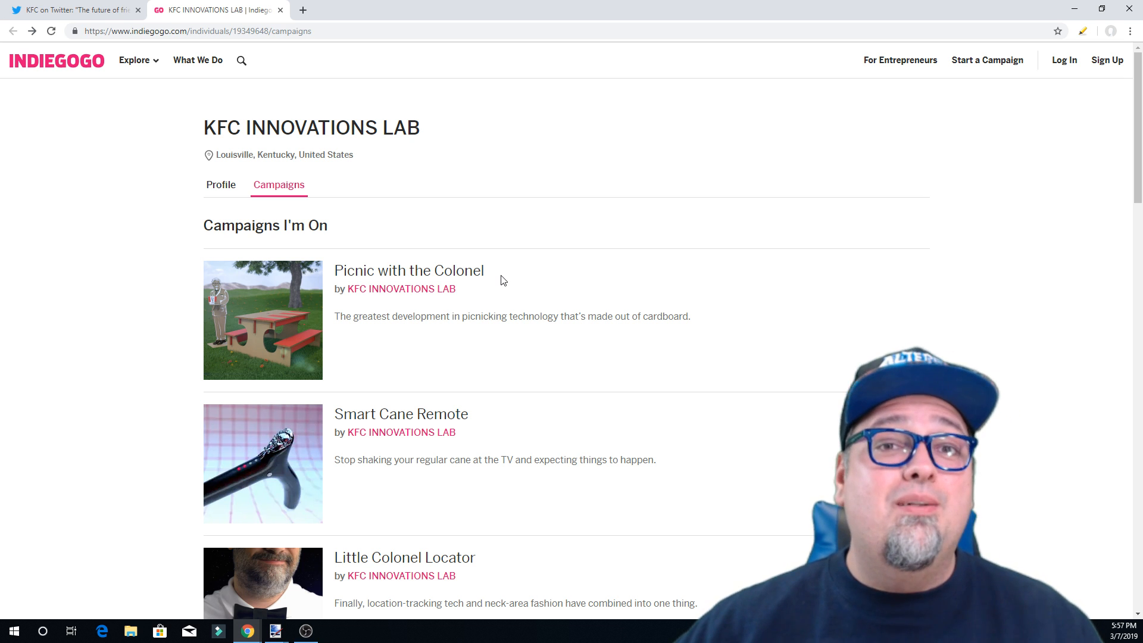
pyautogui.moveTo(508, 268)
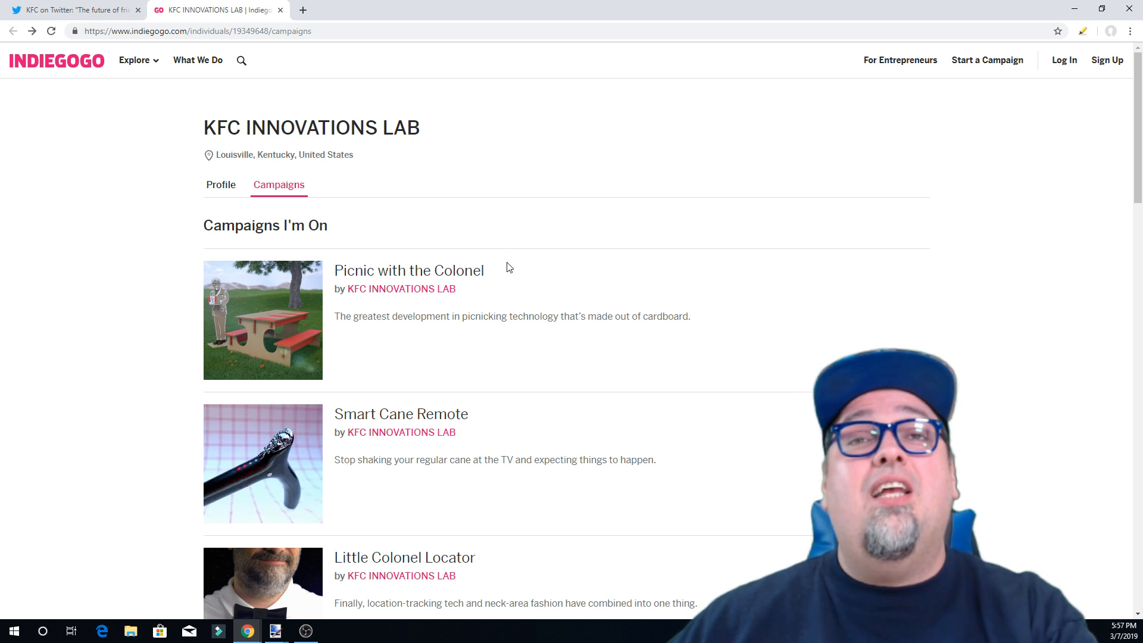